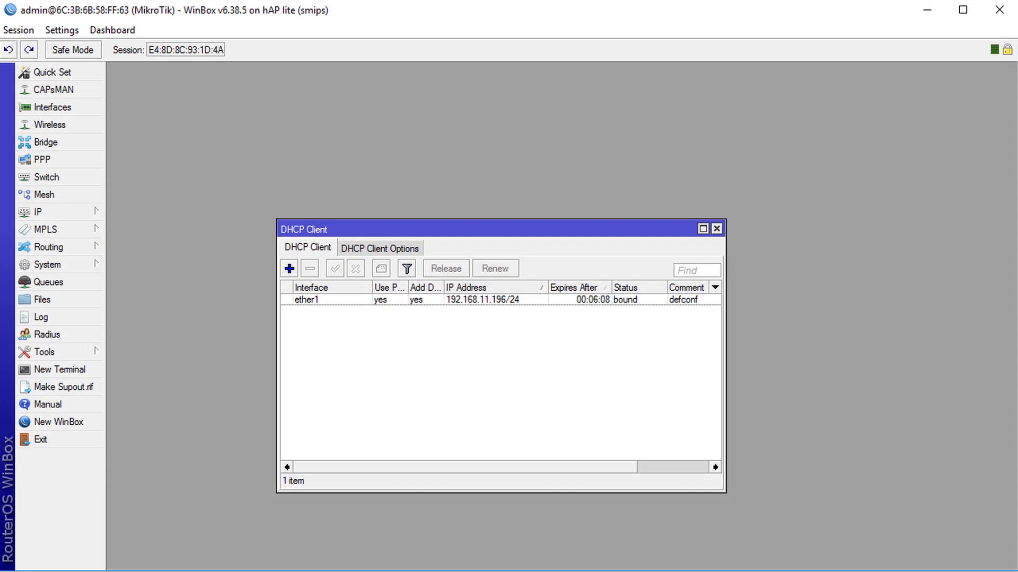
pyautogui.moveTo(496, 244)
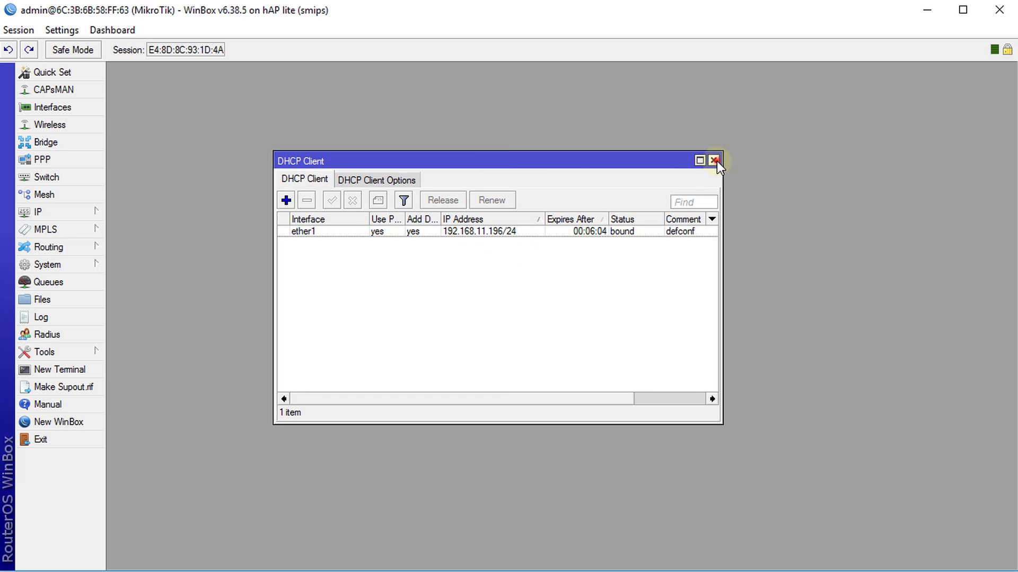
# Show the DHCP Server leases and select the raspberrypi lease at 192.168.88.254.
pyautogui.click(33, 212)
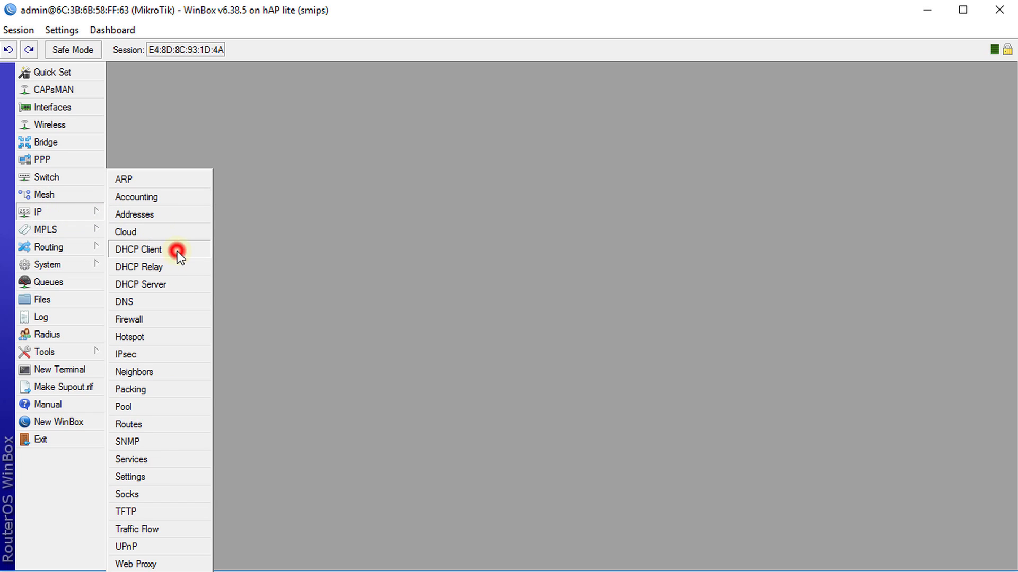
pyautogui.click(139, 249)
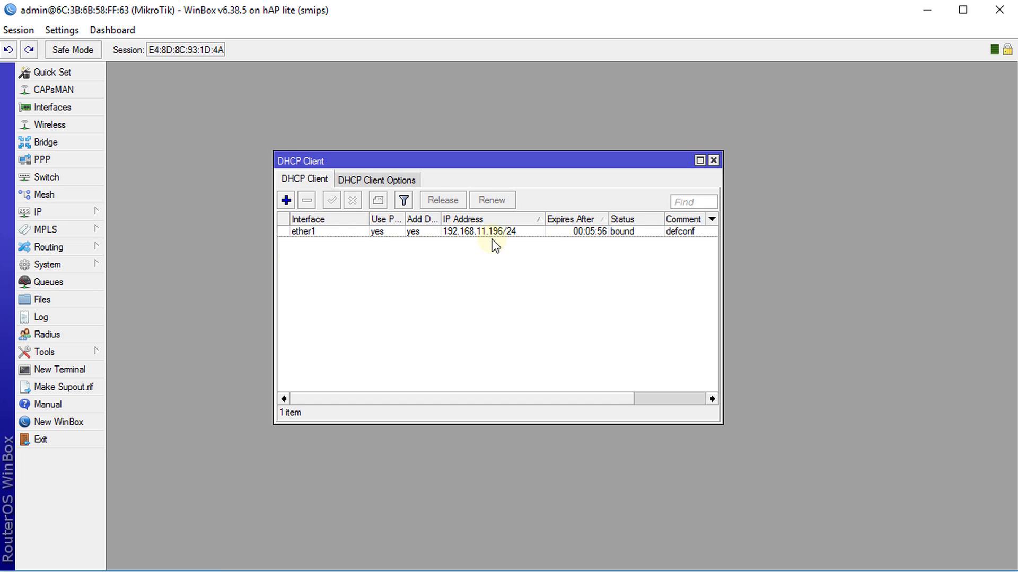
pyautogui.moveTo(475, 242)
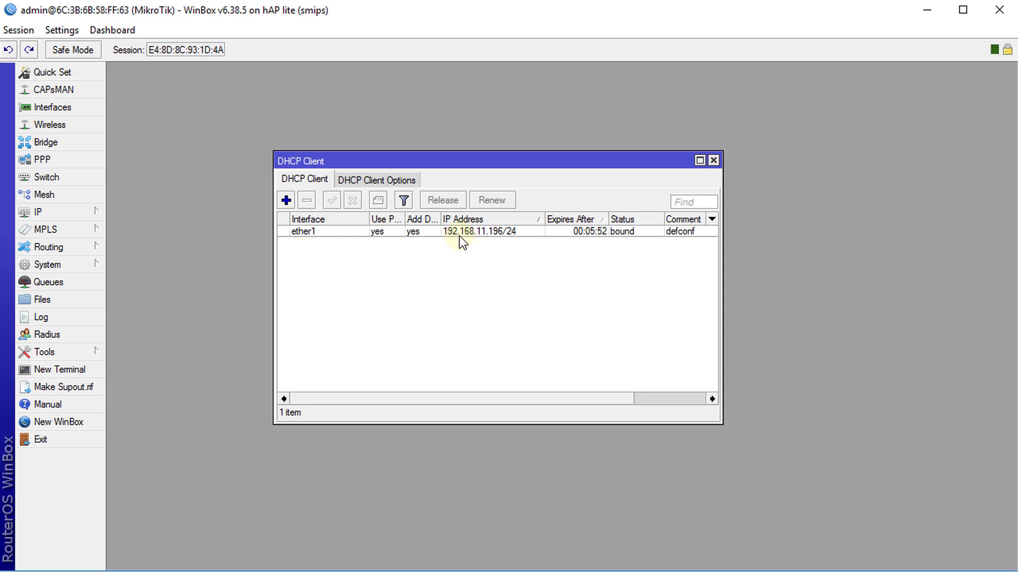
pyautogui.moveTo(490, 245)
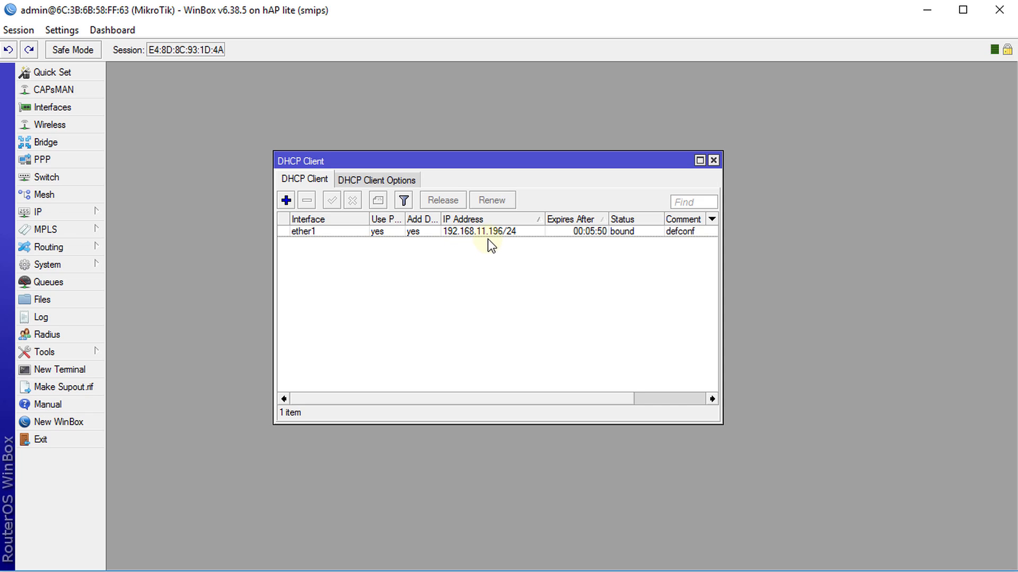
pyautogui.moveTo(500, 238)
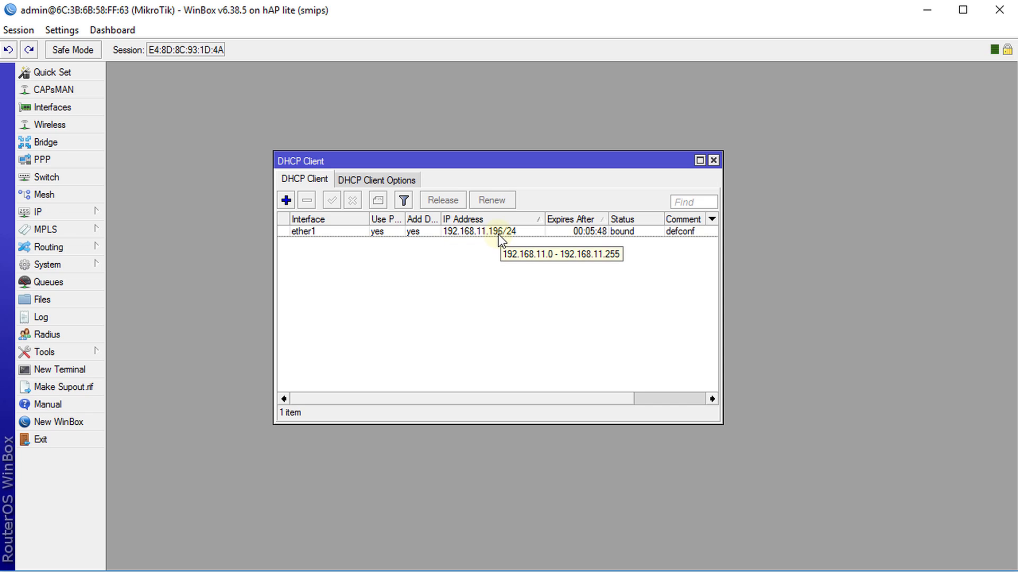
pyautogui.moveTo(402, 162)
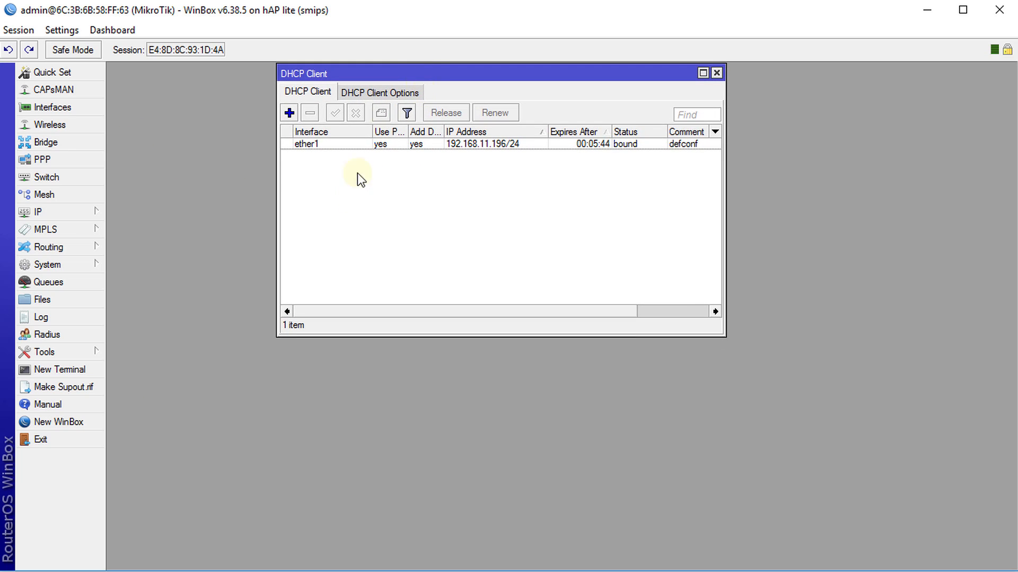
pyautogui.moveTo(474, 231)
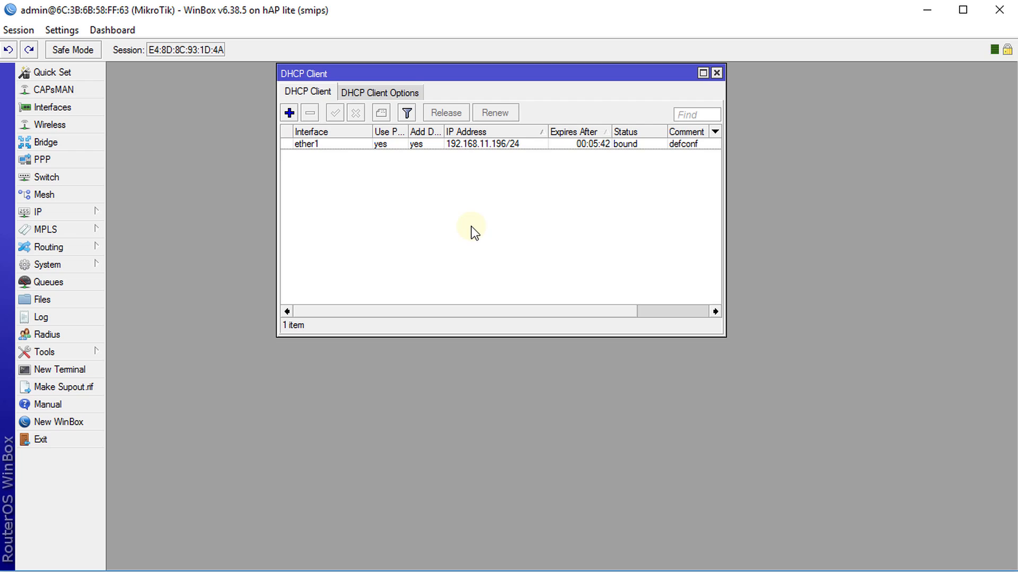
pyautogui.moveTo(601, 233)
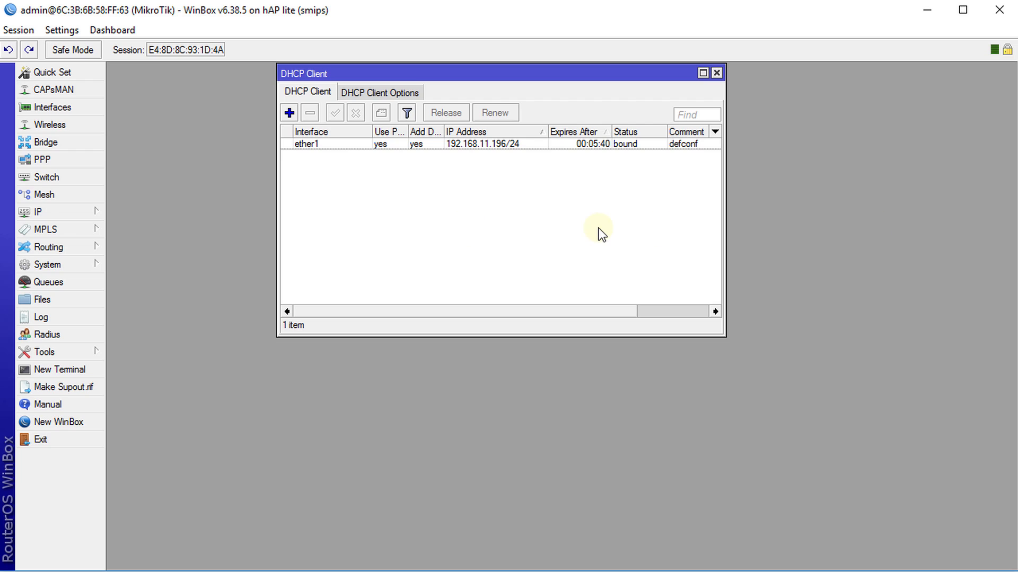
pyautogui.moveTo(189, 215)
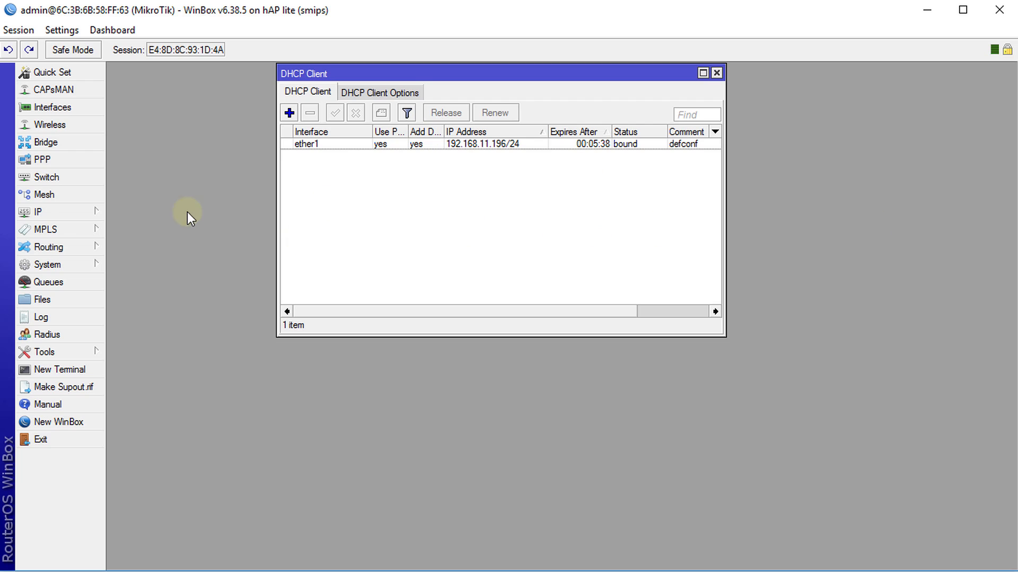
pyautogui.click(38, 212)
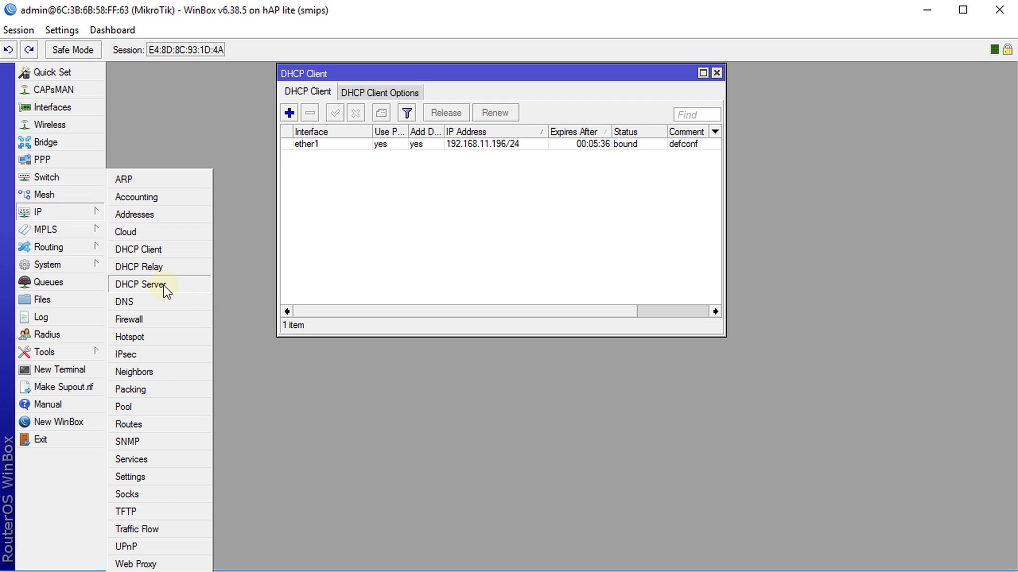
pyautogui.click(141, 284)
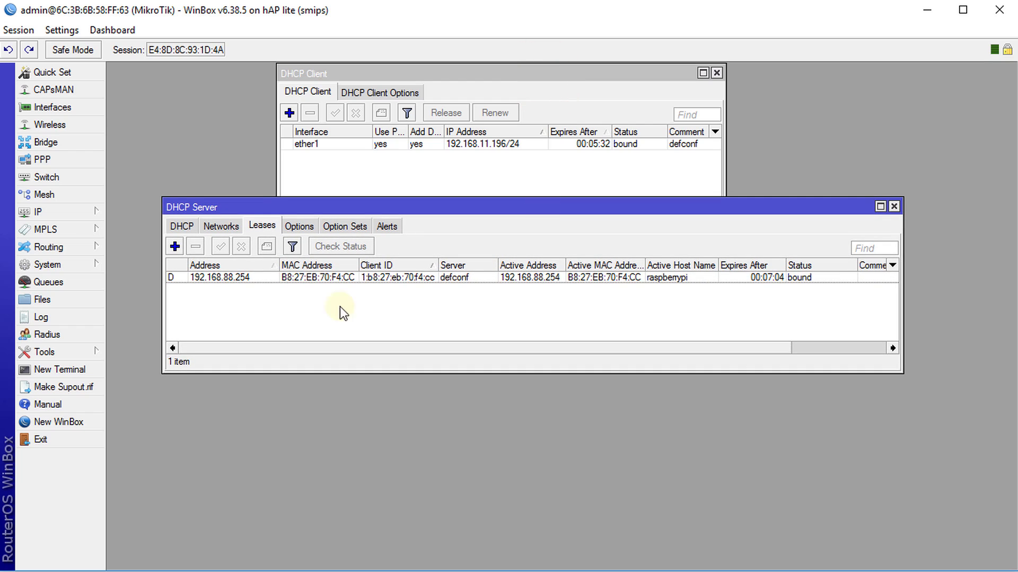
pyautogui.moveTo(674, 287)
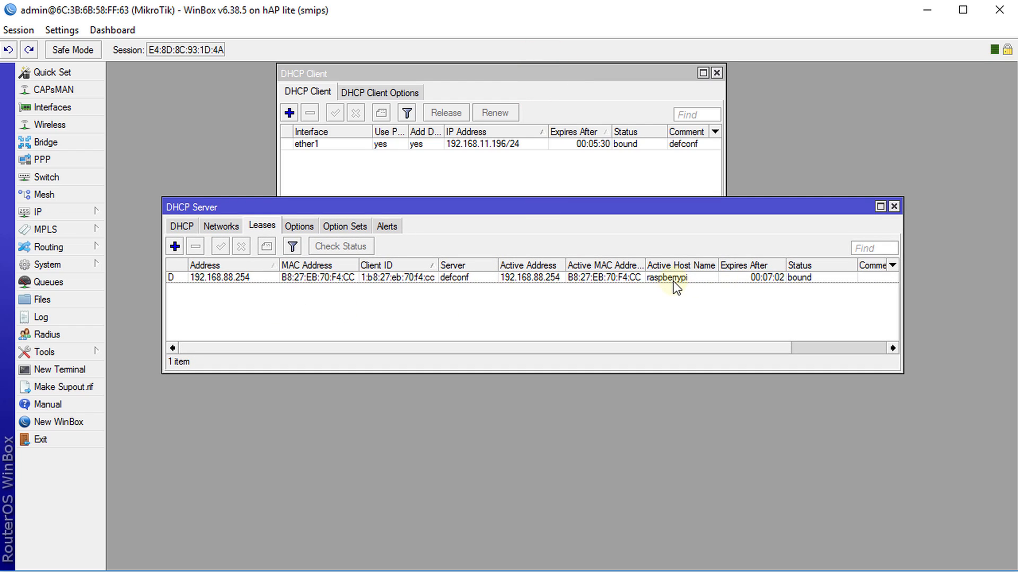
pyautogui.click(220, 276)
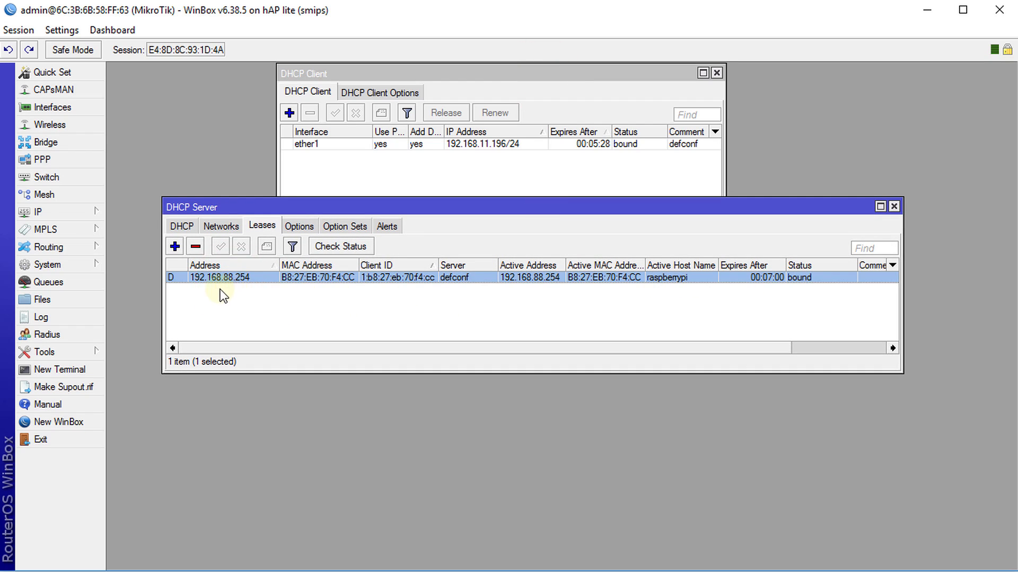
pyautogui.moveTo(206, 288)
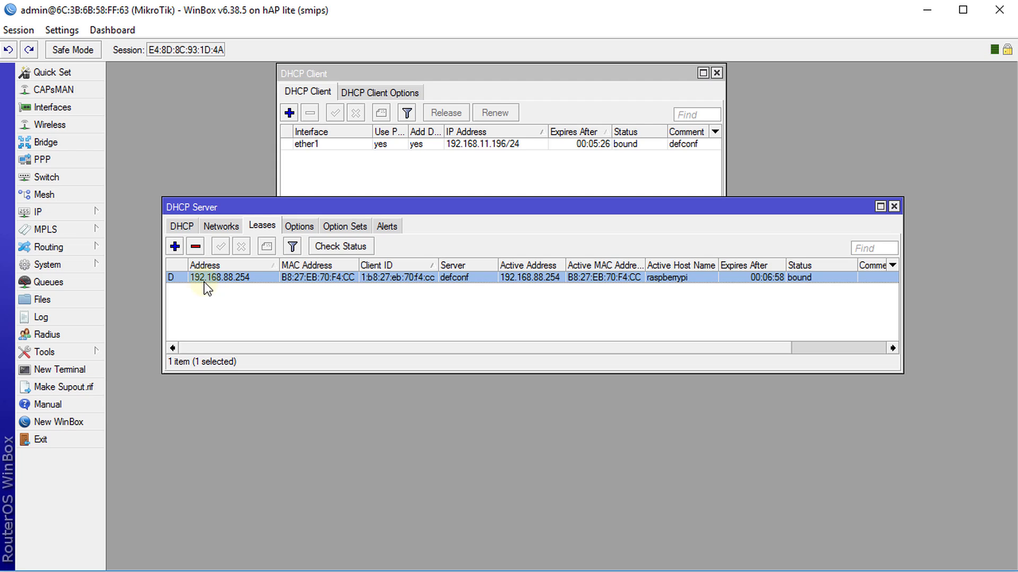
pyautogui.moveTo(219, 292)
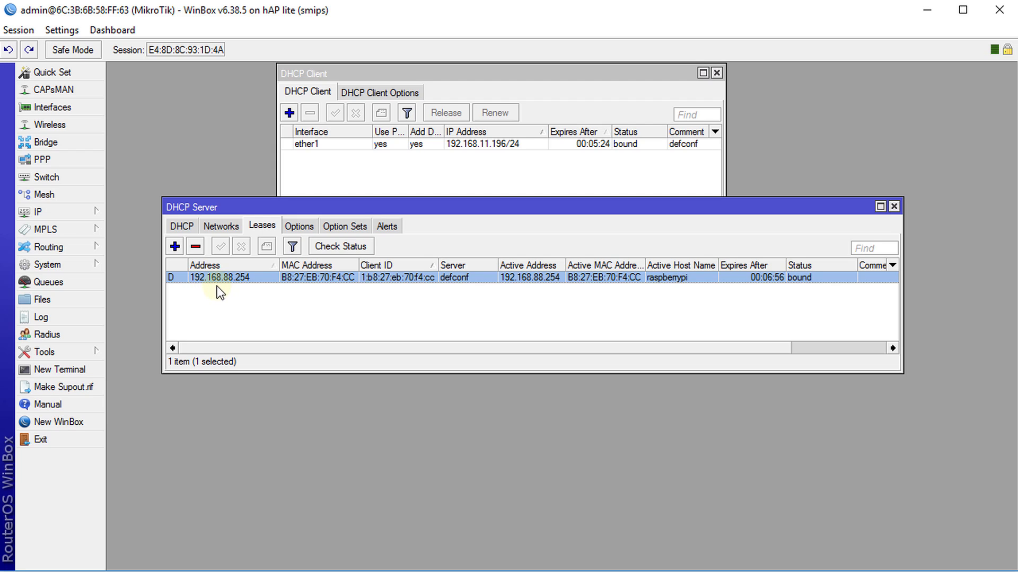
pyautogui.moveTo(251, 291)
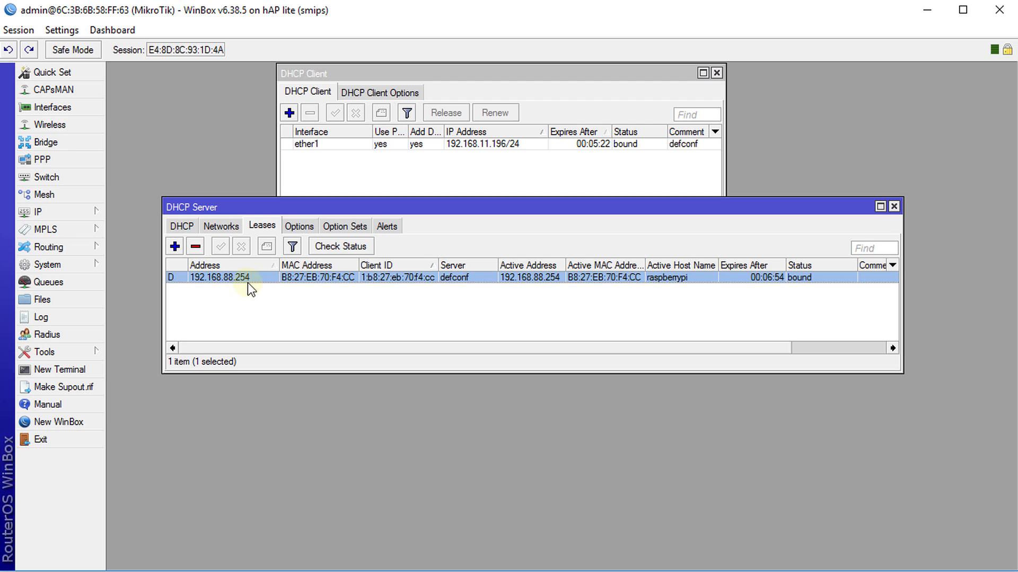
pyautogui.moveTo(421, 319)
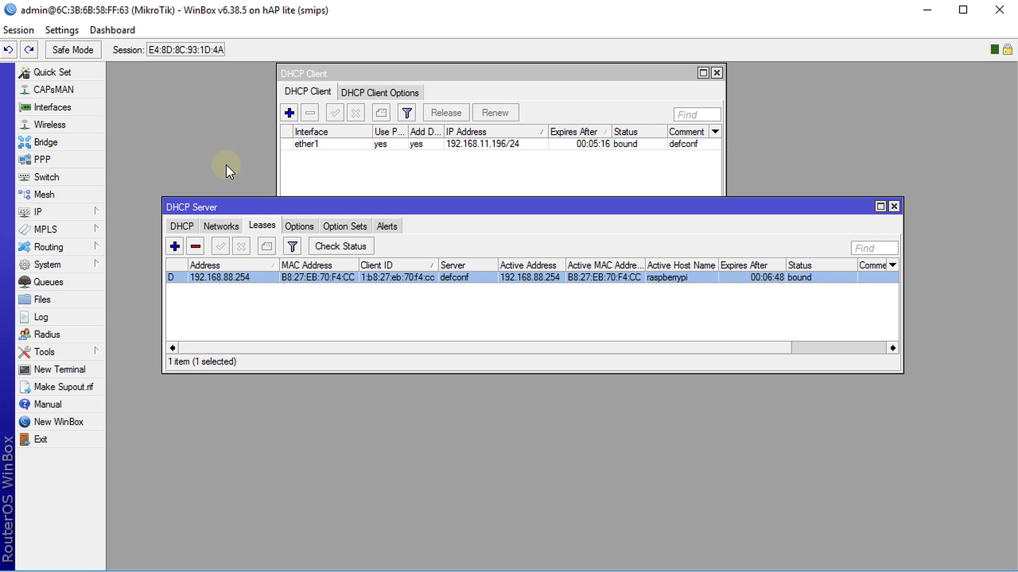
pyautogui.moveTo(395, 165)
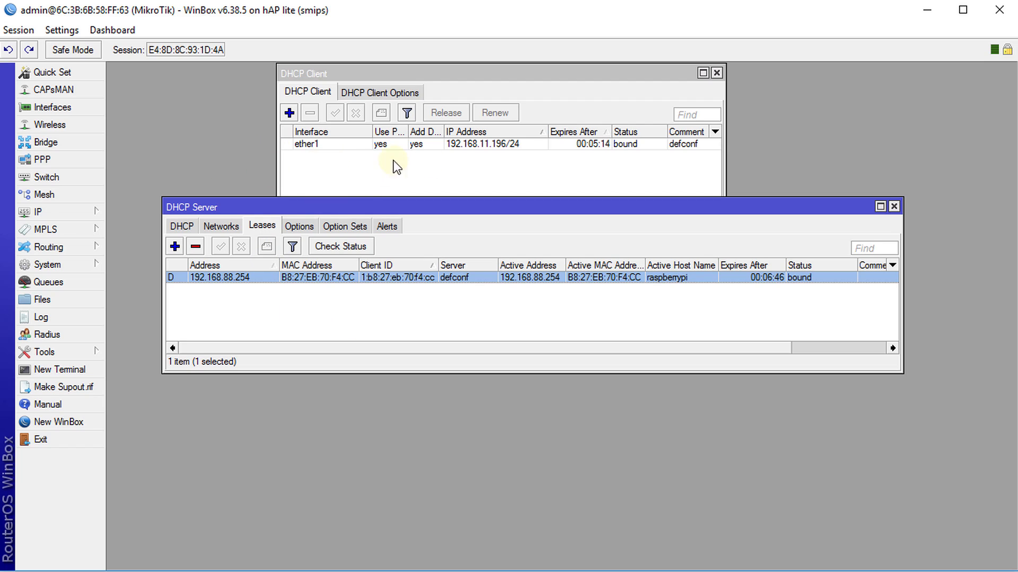
pyautogui.moveTo(792, 102)
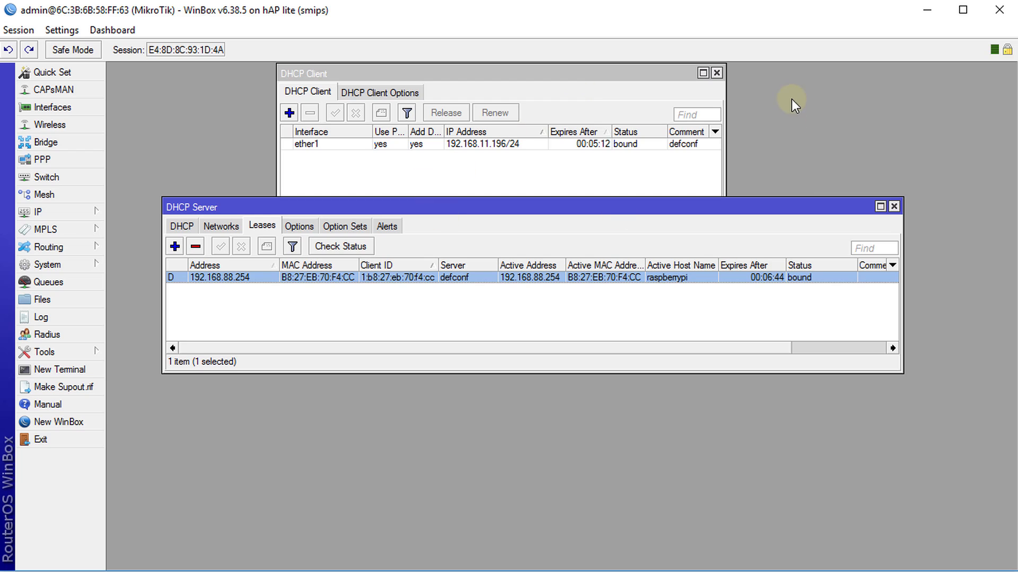
pyautogui.moveTo(816, 113)
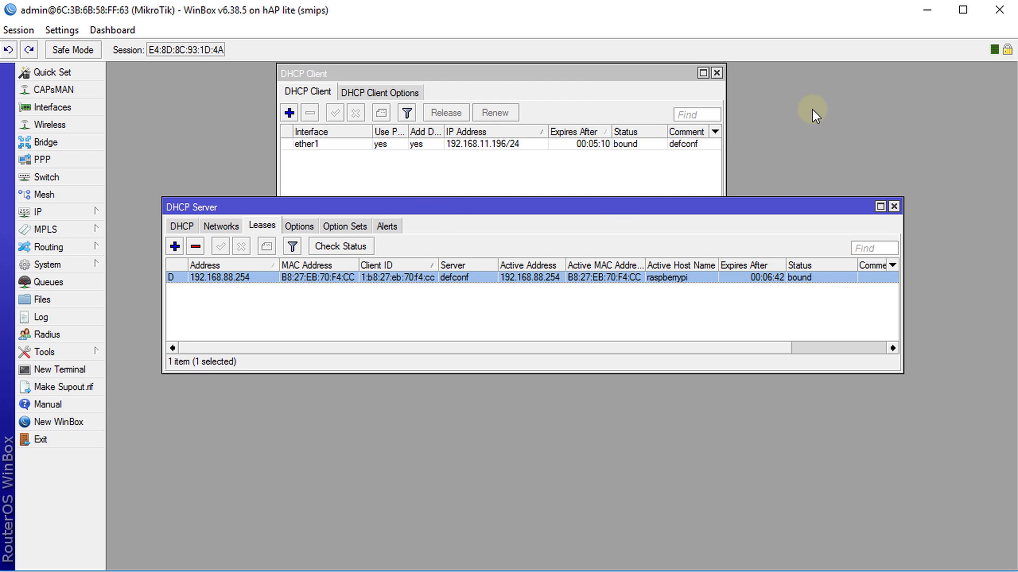
pyautogui.moveTo(686, 290)
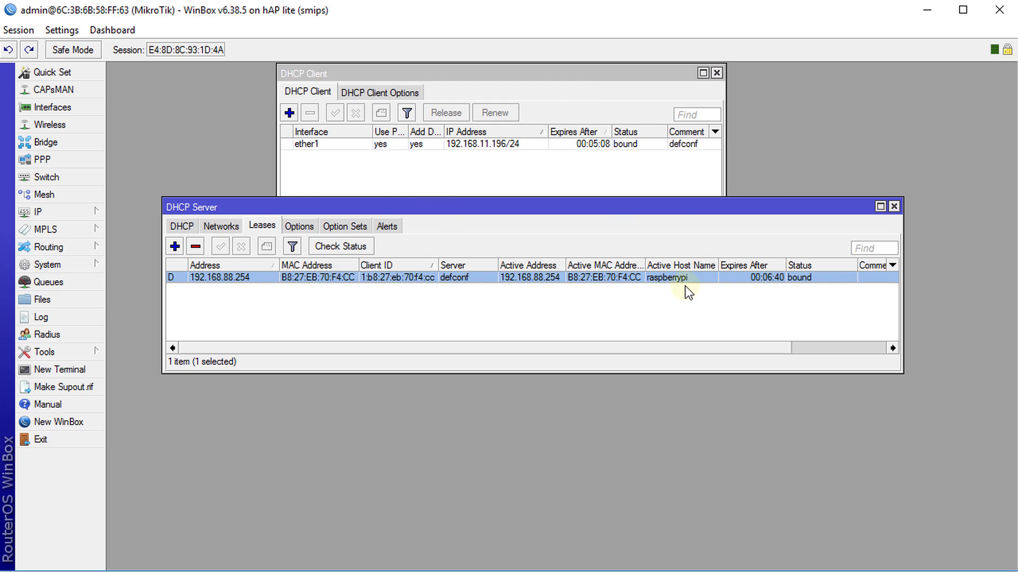
pyautogui.moveTo(668, 309)
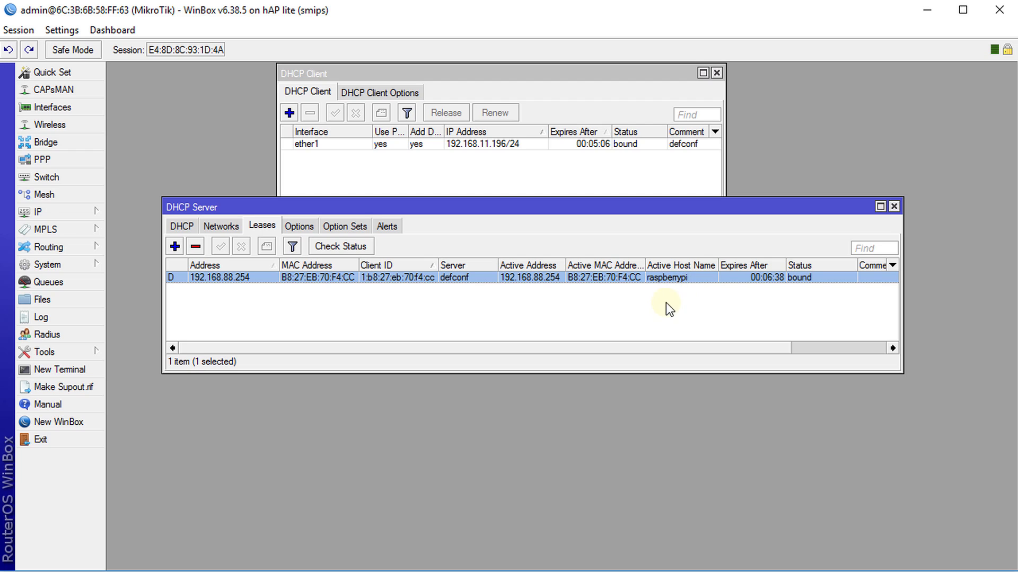
pyautogui.moveTo(703, 319)
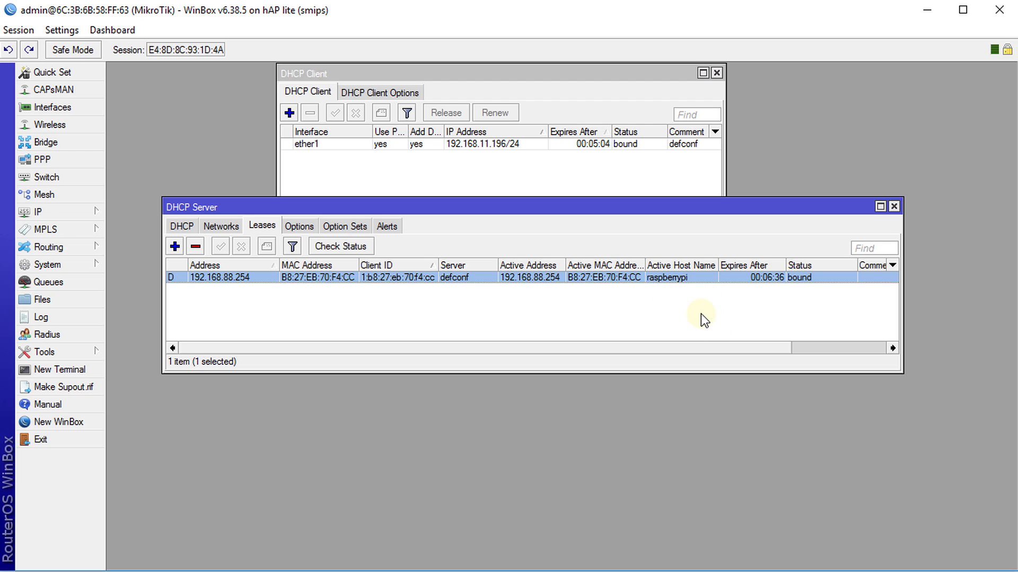
pyautogui.moveTo(701, 328)
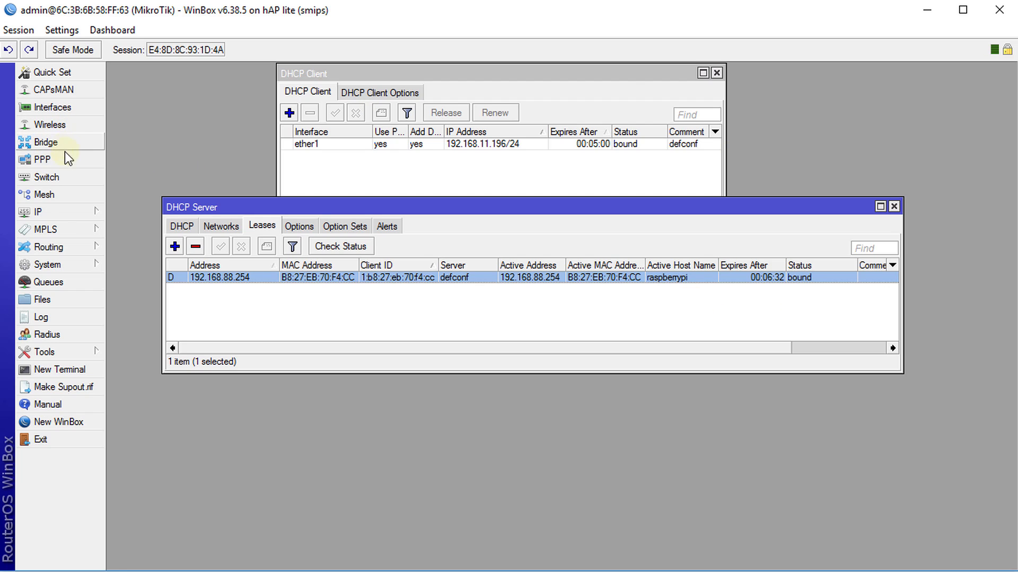
# Open IP > Firewall to view the NAT rules, including the default srcnat masquerade.
pyautogui.click(36, 211)
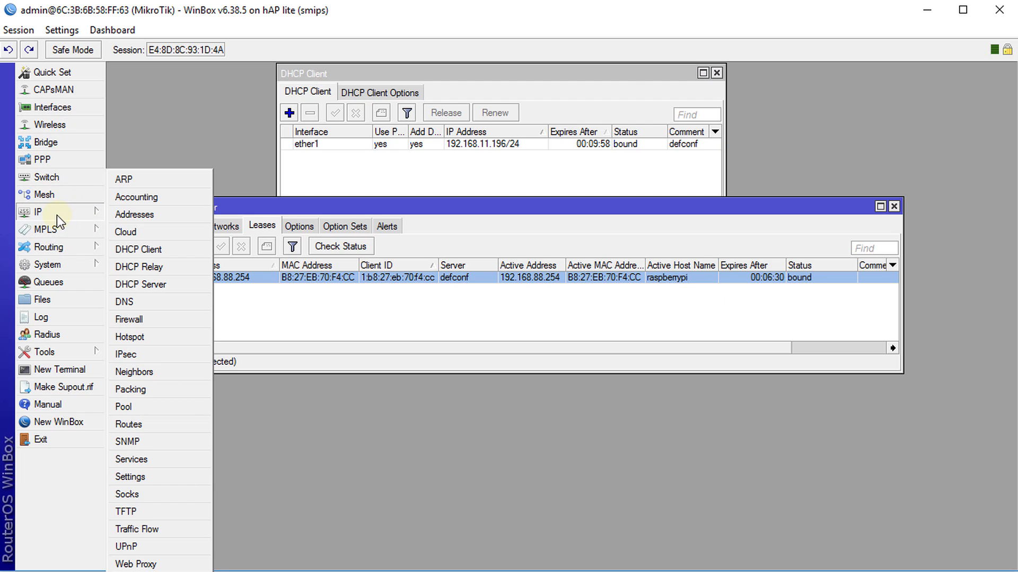
pyautogui.click(129, 320)
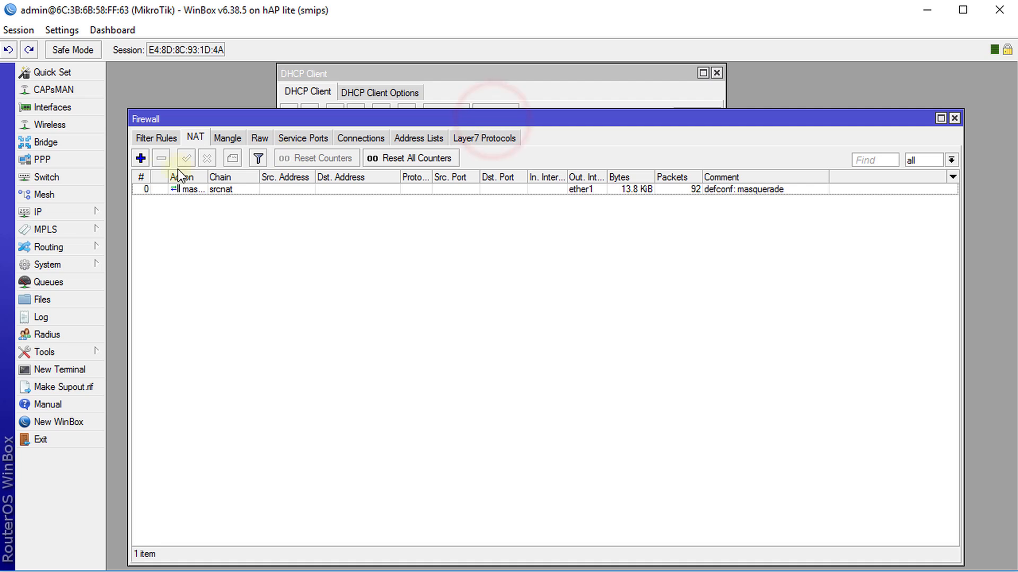
# Add a new NAT rule: chain dstnat, Dst. Address 192.168.11.196, protocol tcp, Dst. Port 8080.
pyautogui.click(140, 158)
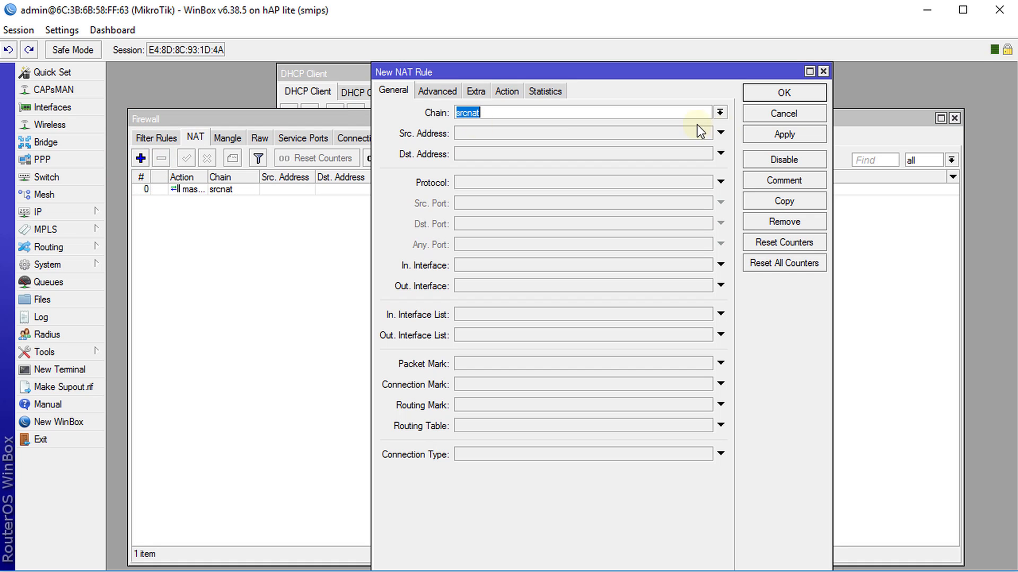
pyautogui.click(720, 112)
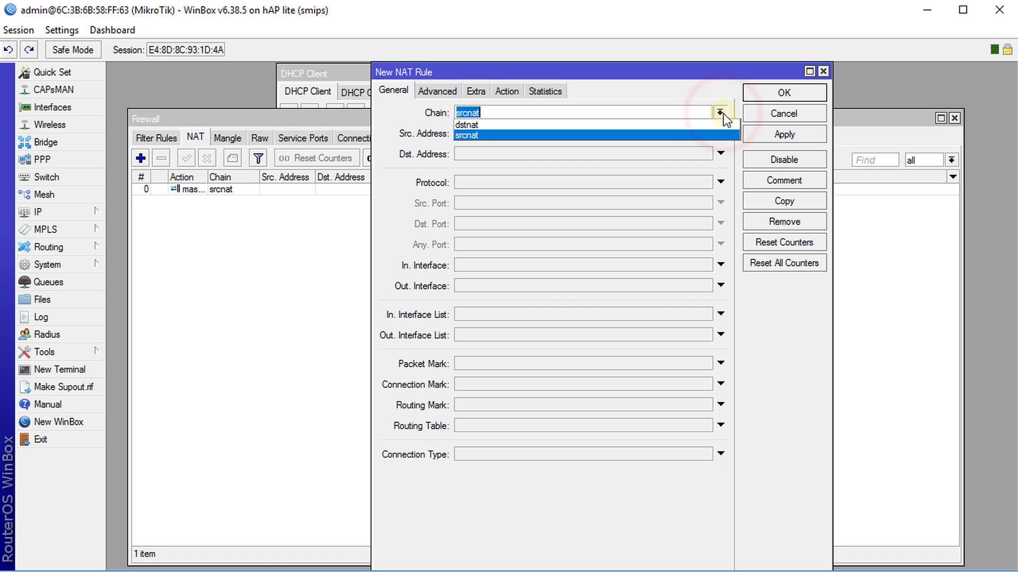
pyautogui.click(466, 124)
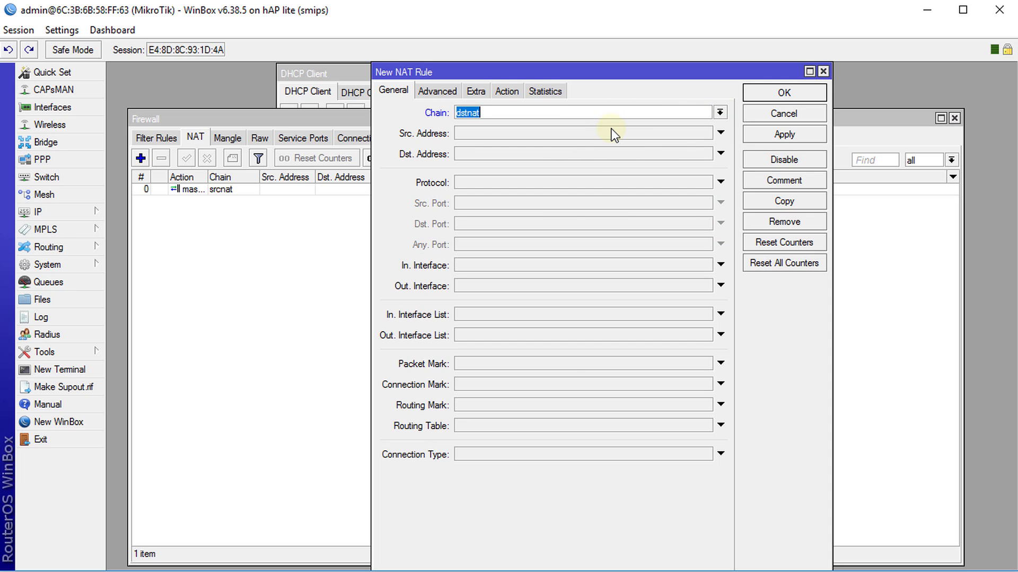
pyautogui.moveTo(614, 72); pyautogui.dragTo(610, 133)
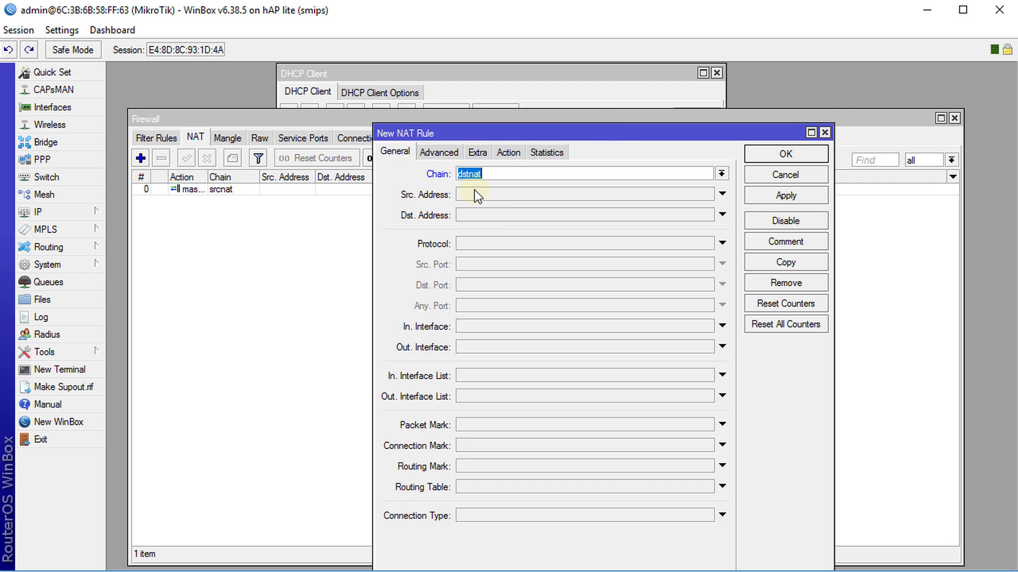
pyautogui.click(549, 215)
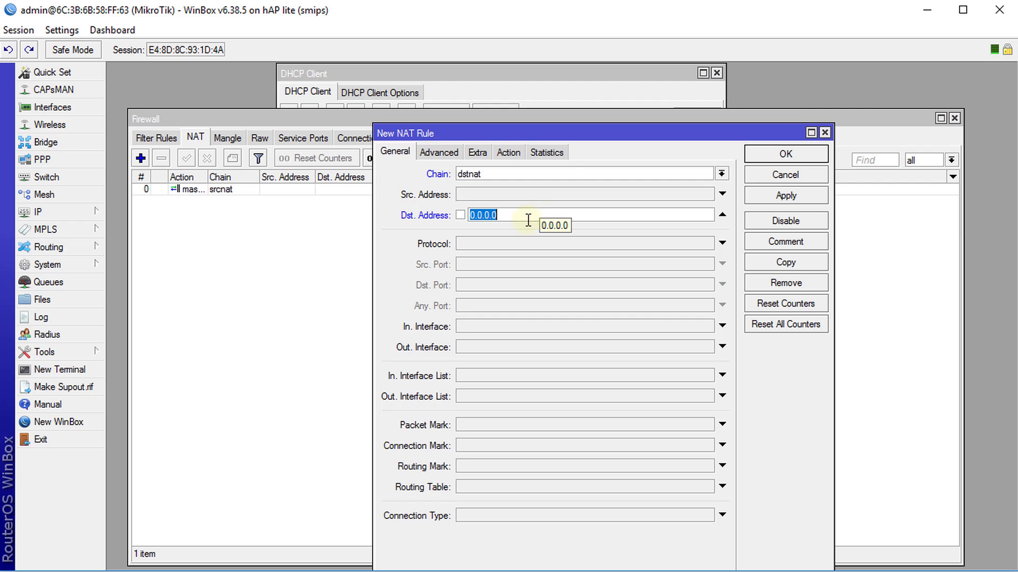
pyautogui.write('192.168')
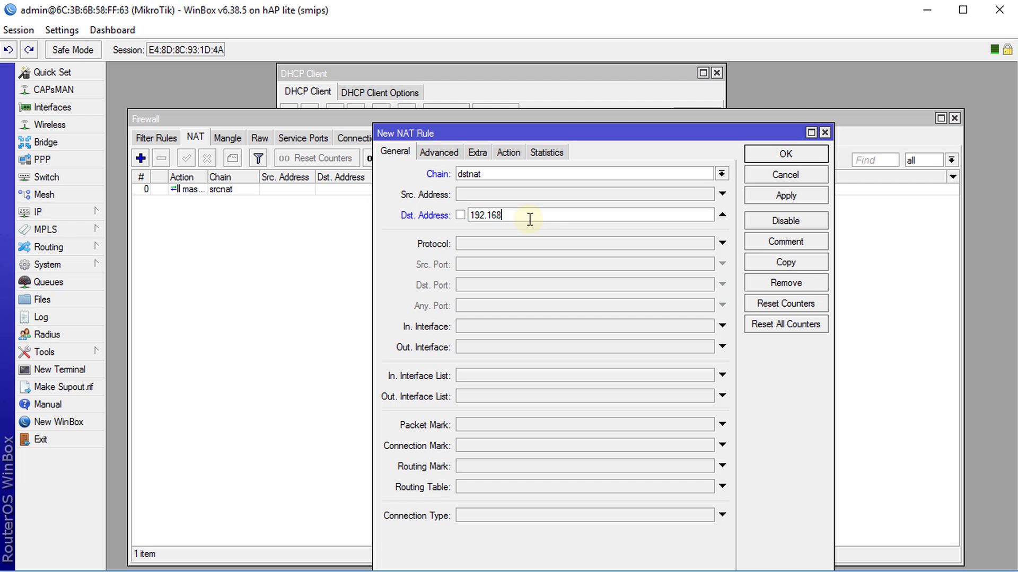
pyautogui.write('.11.1')
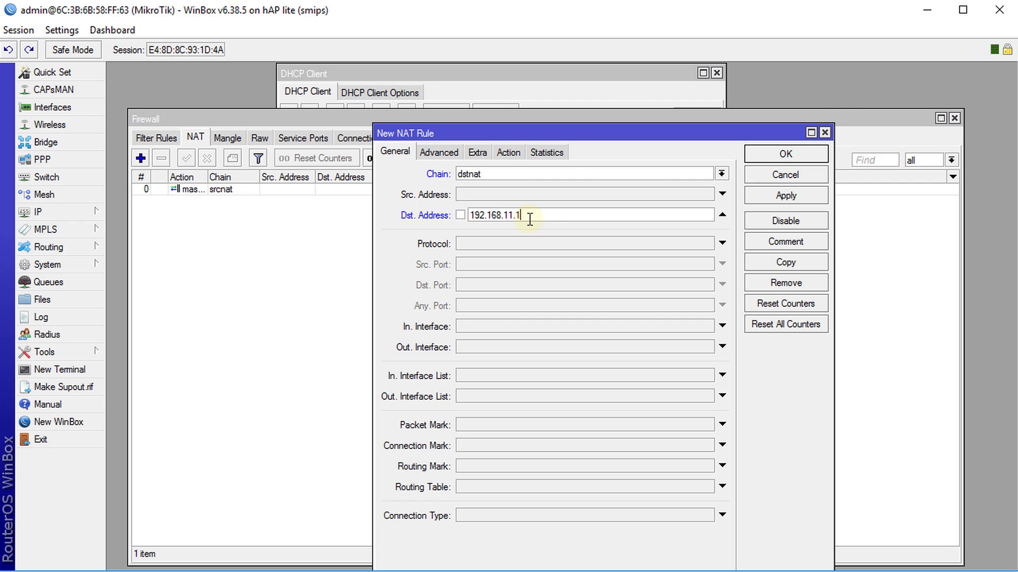
pyautogui.write('99')
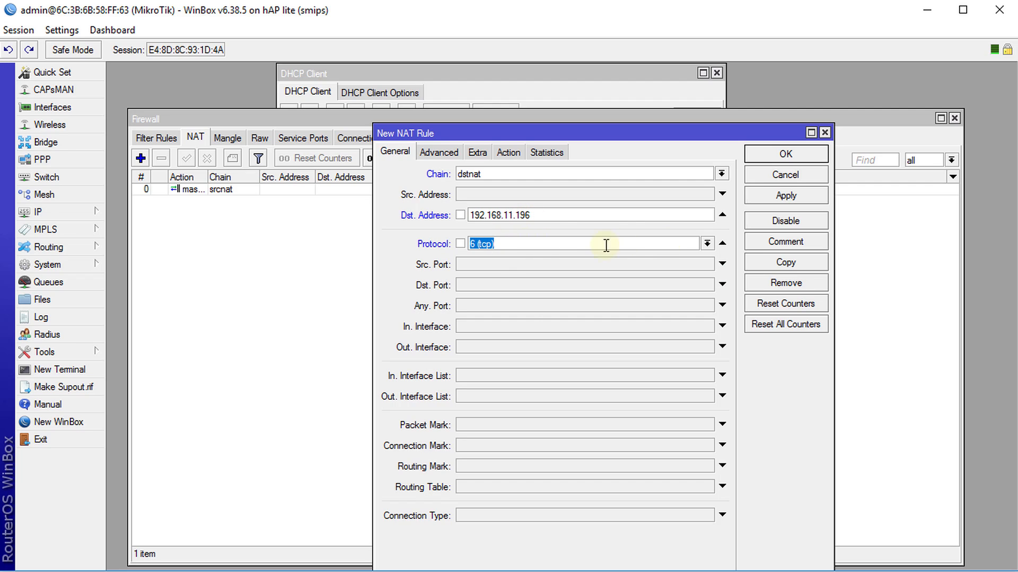
pyautogui.moveTo(555, 245)
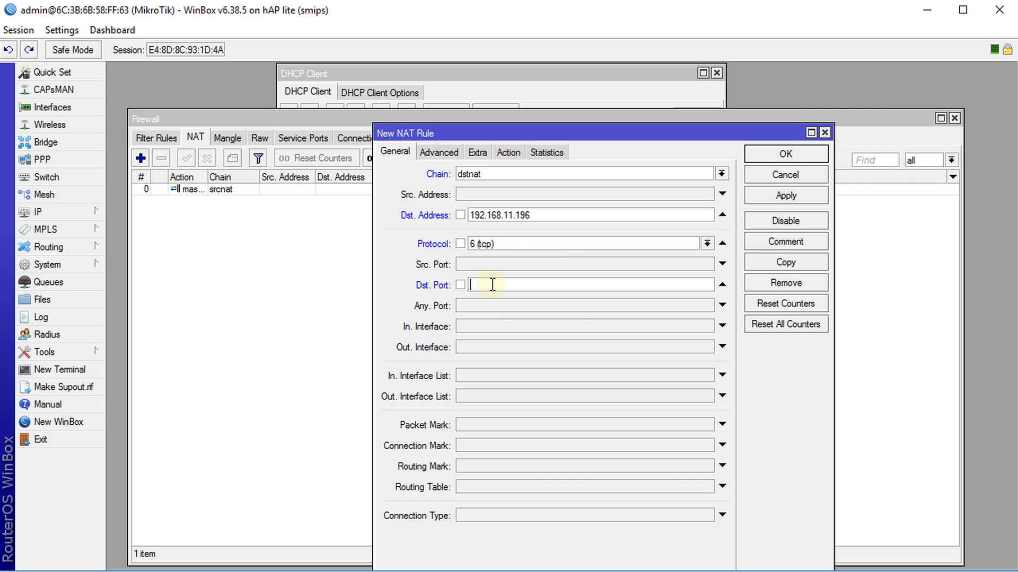
pyautogui.write('8080')
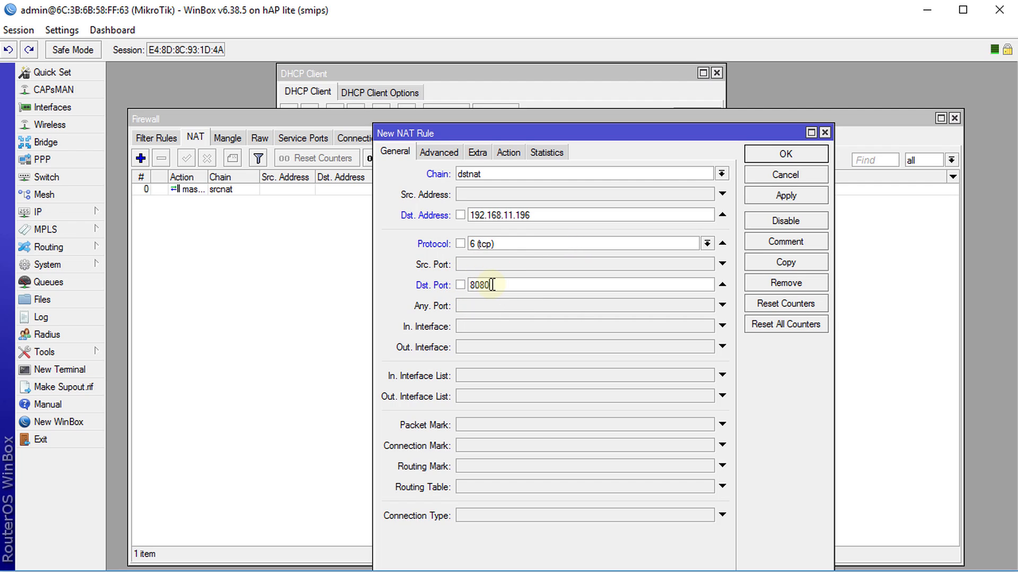
pyautogui.click(474, 215)
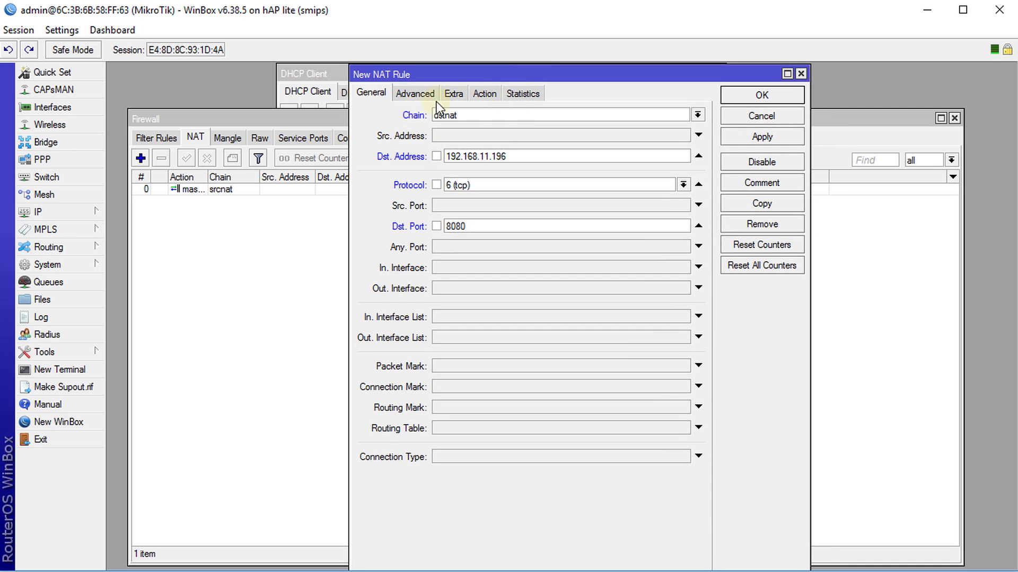
# Set the rule's action to dst-nat with To Addresses 192.168.88.254 and To Ports 80.
pyautogui.click(484, 93)
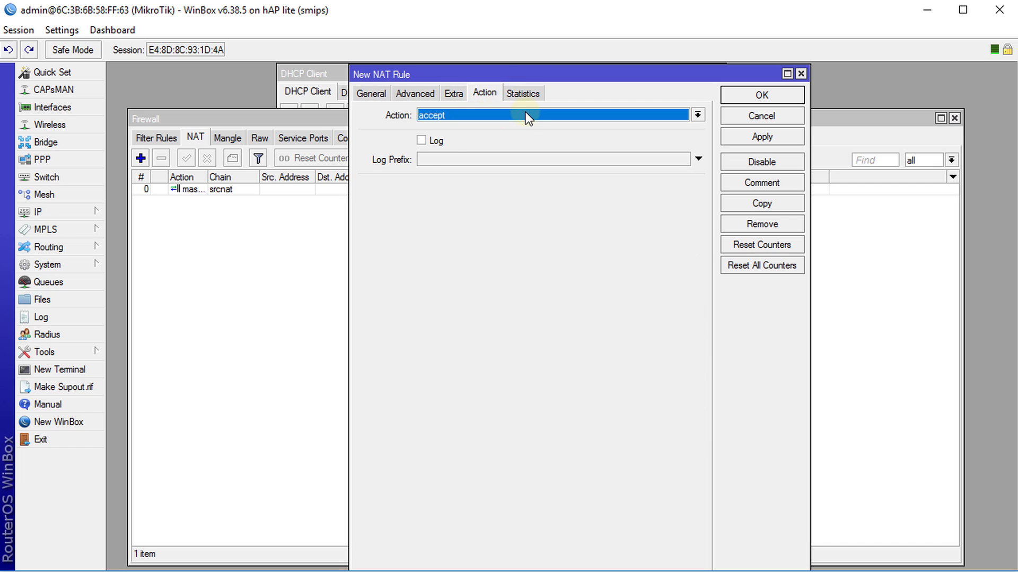
pyautogui.click(698, 114)
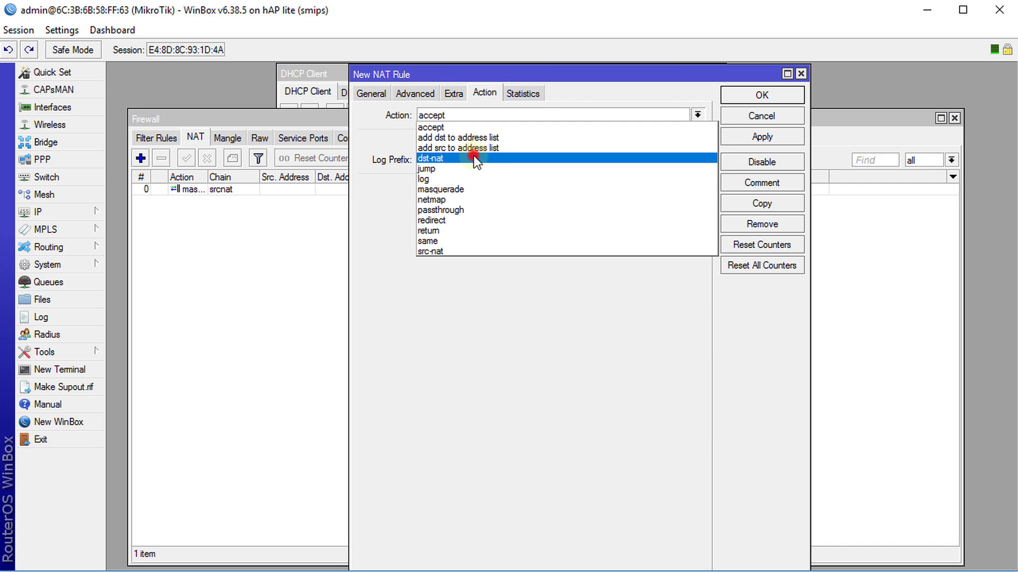
pyautogui.click(430, 159)
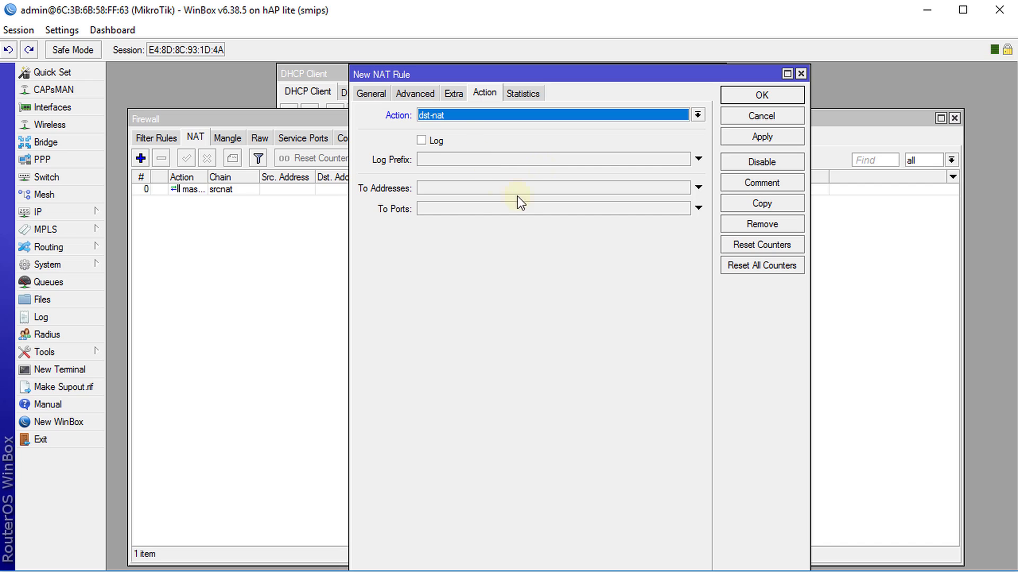
pyautogui.moveTo(448, 197)
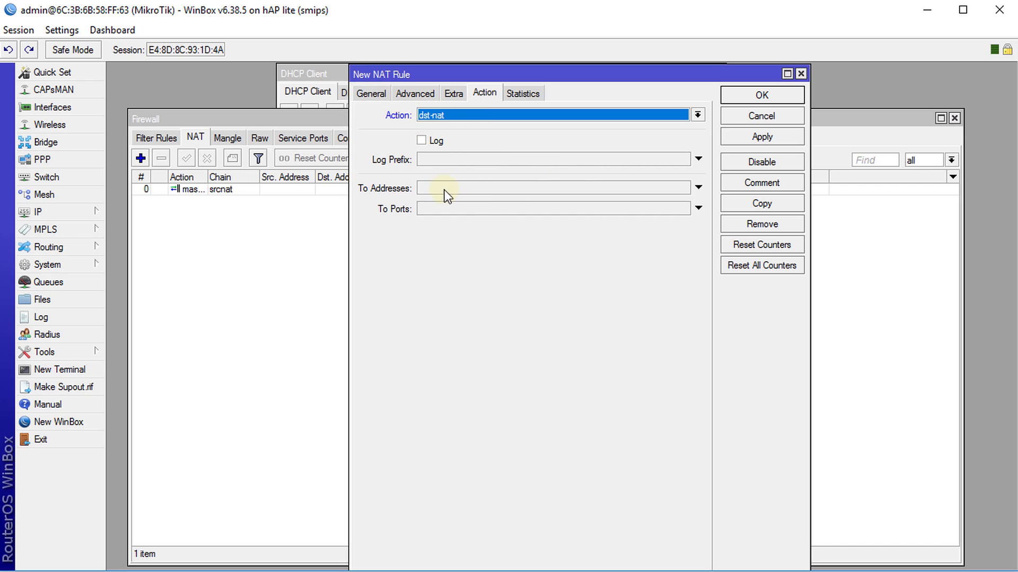
pyautogui.click(456, 187)
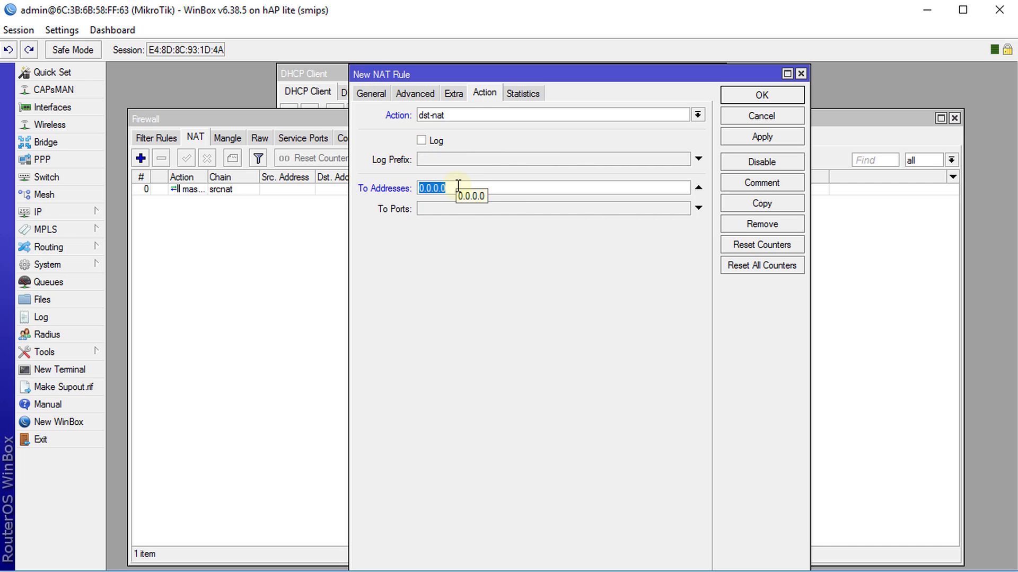
pyautogui.write('1')
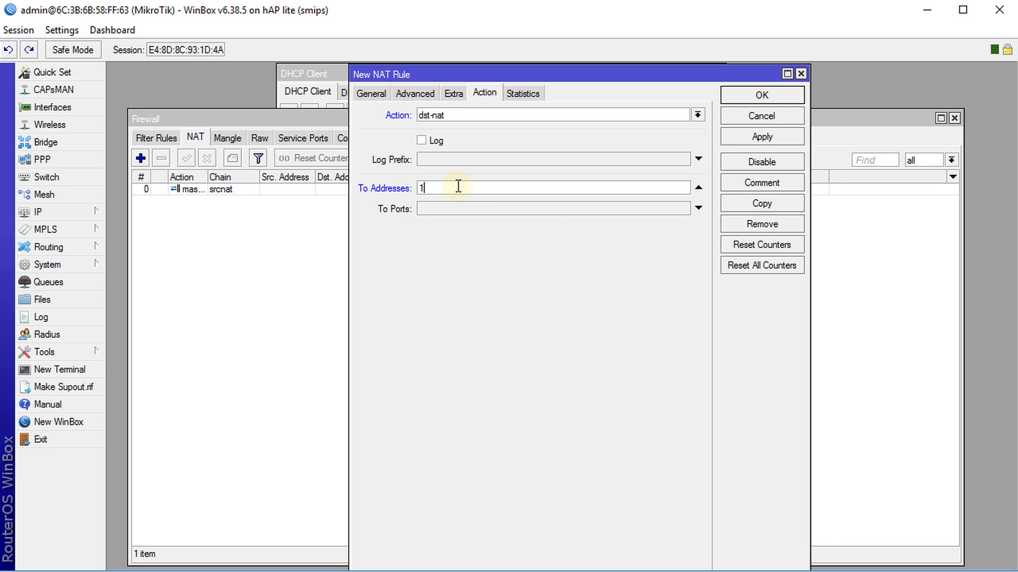
pyautogui.write('92.1')
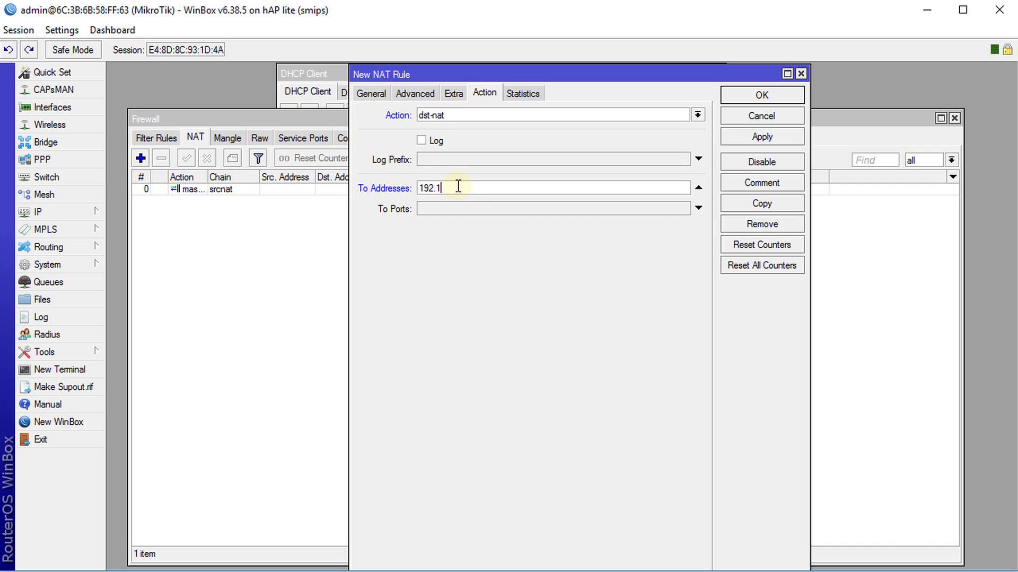
pyautogui.write('68.88.254')
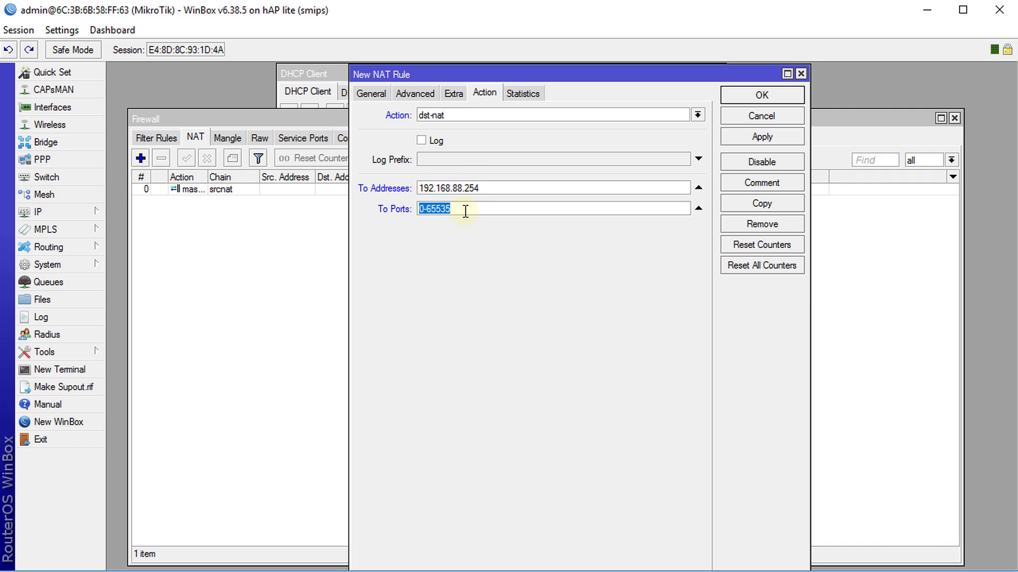
pyautogui.write('8')
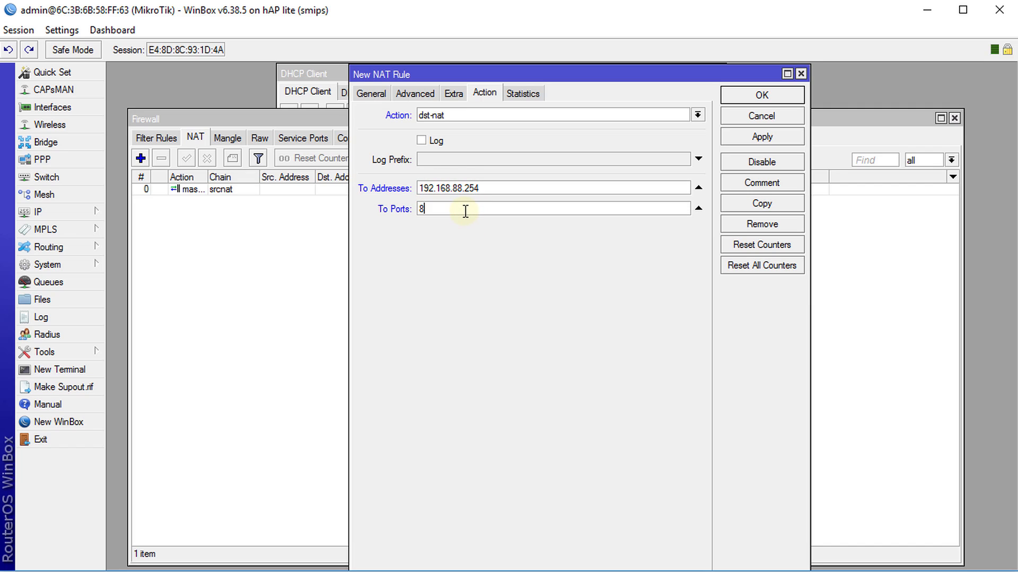
pyautogui.write('0')
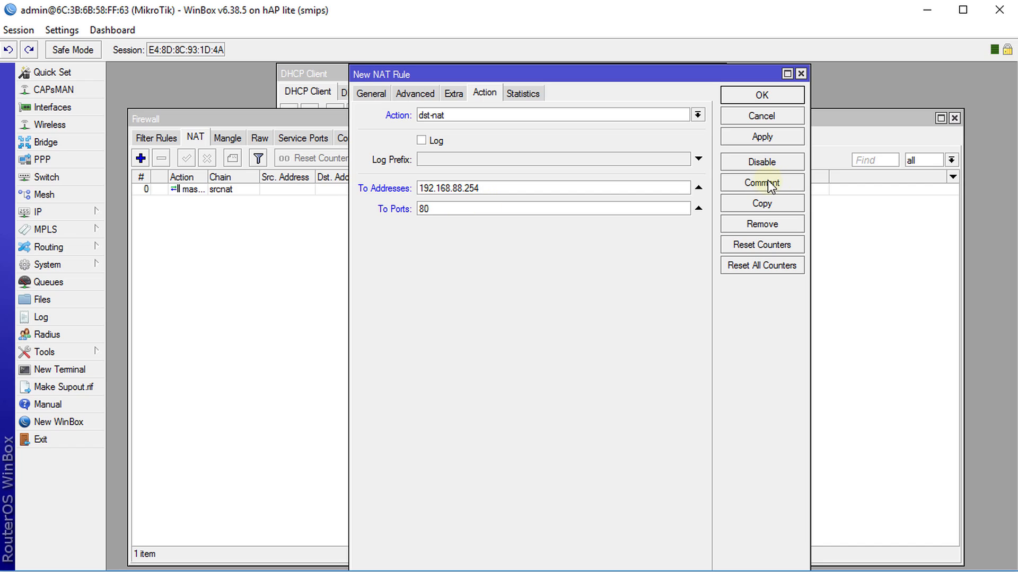
# Comment the rule 'Raspberry PI Web Server' and save it to the NAT list.
pyautogui.click(762, 183)
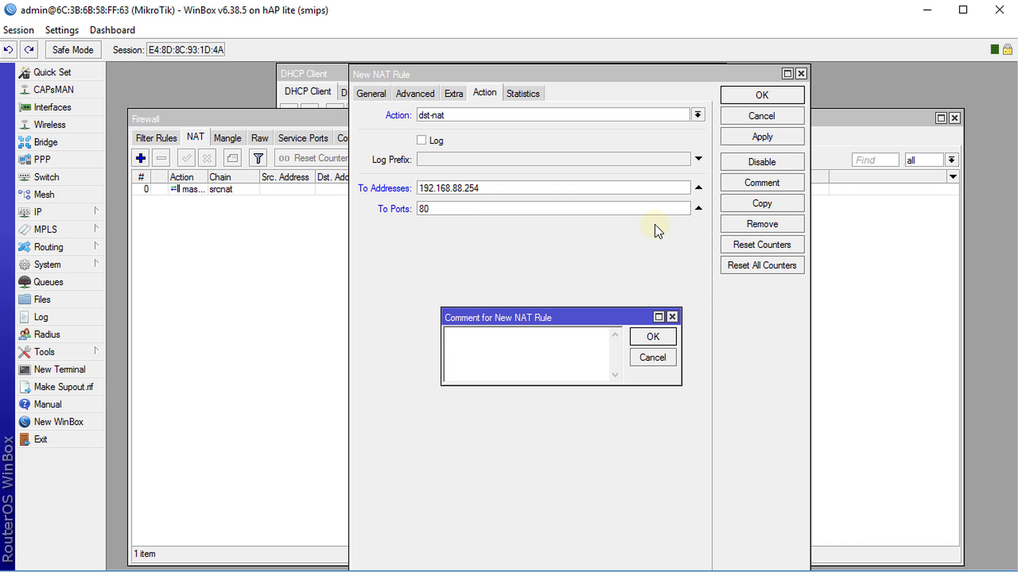
pyautogui.write('Raspberry PI')
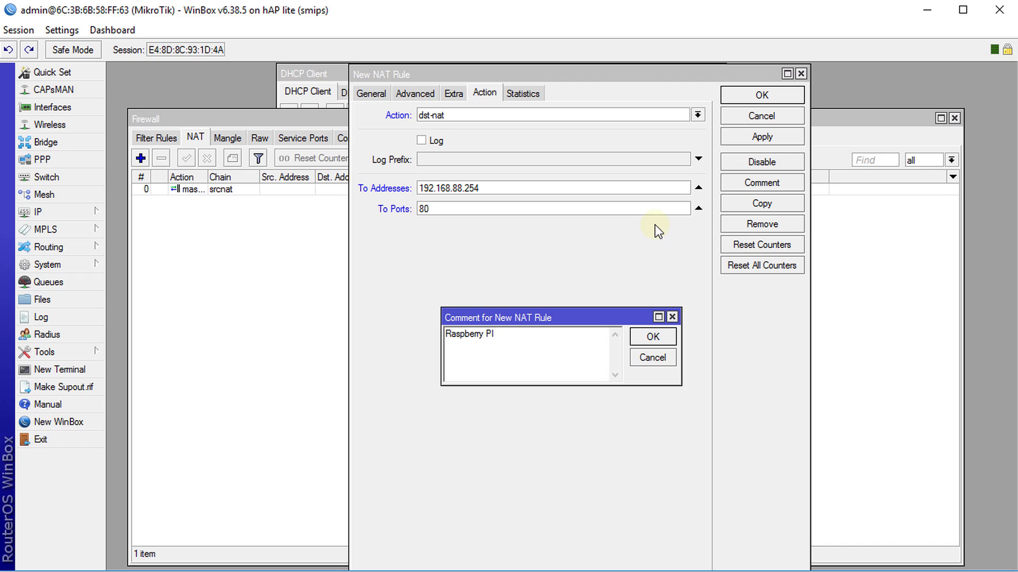
pyautogui.write('Server')
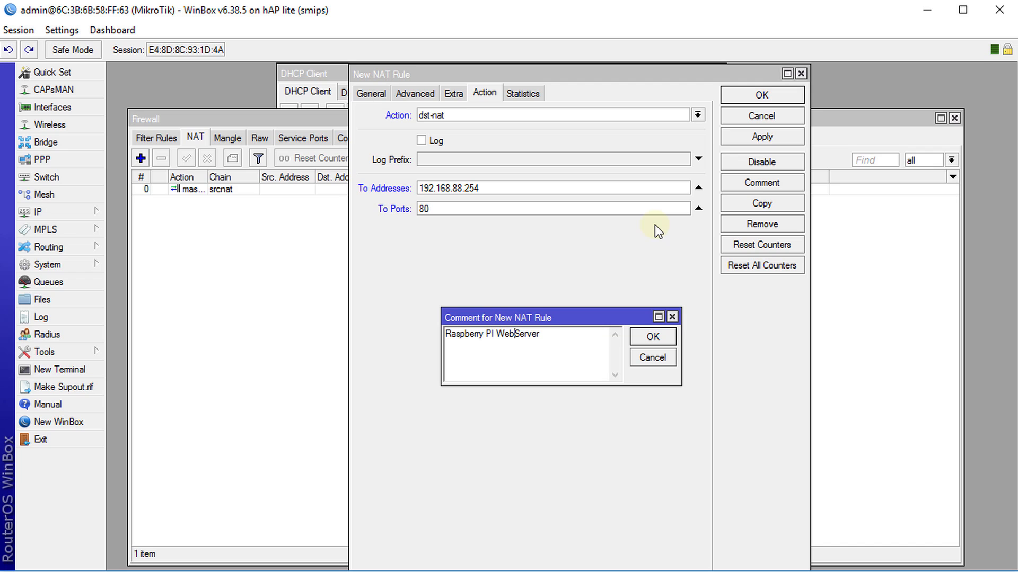
pyautogui.click(652, 336)
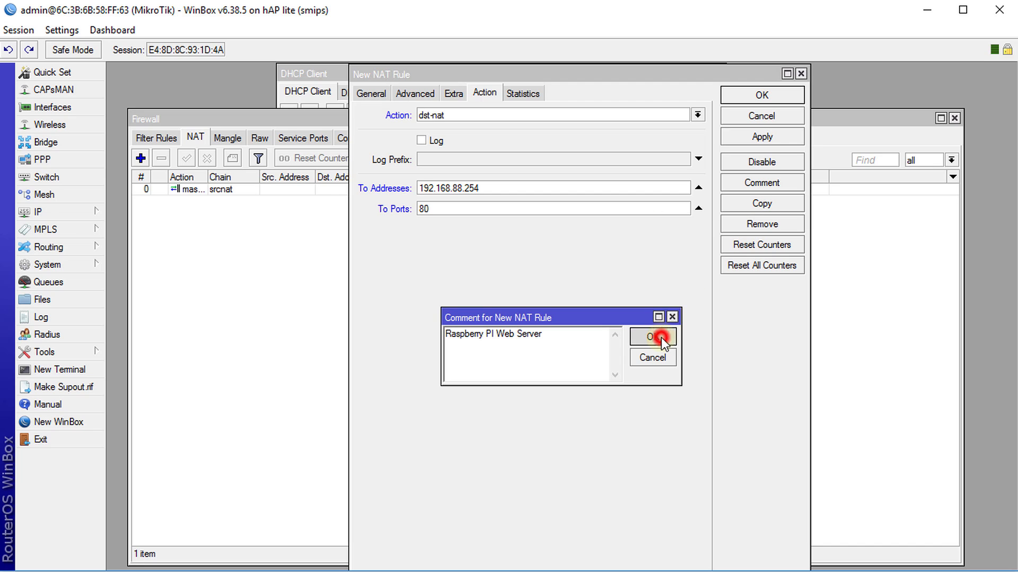
pyautogui.click(653, 337)
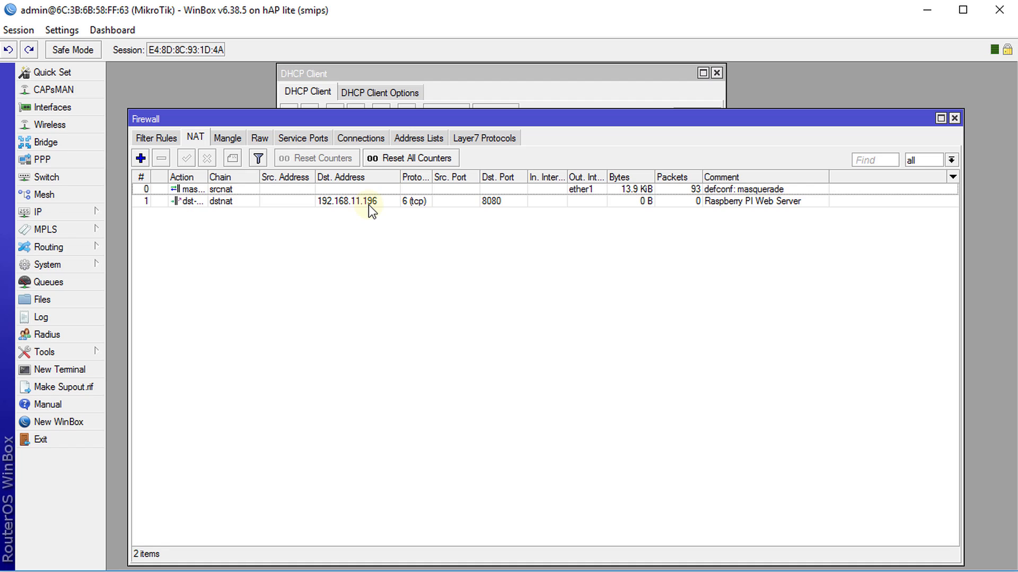
pyautogui.moveTo(489, 210)
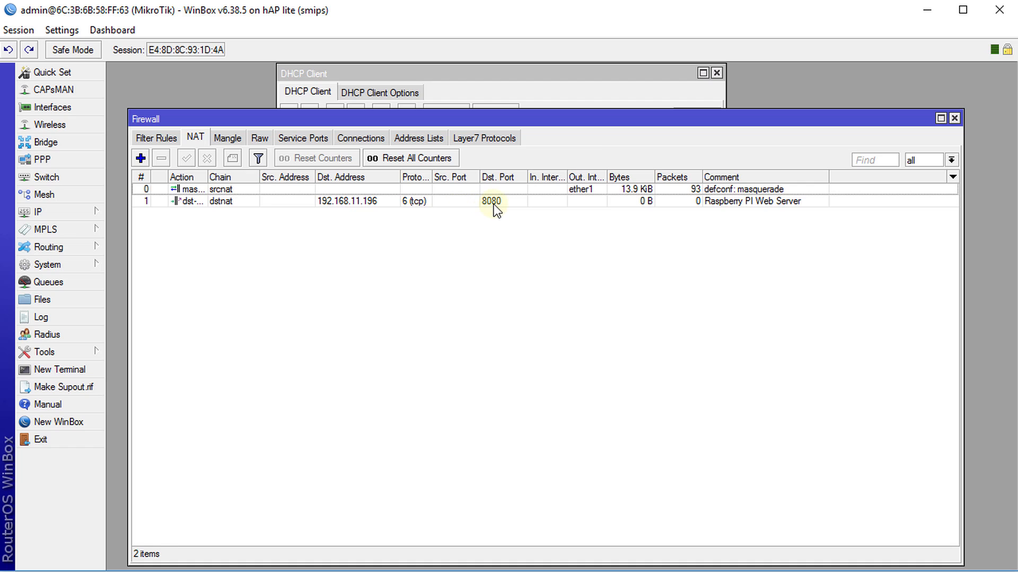
pyautogui.doubleClick(493, 201)
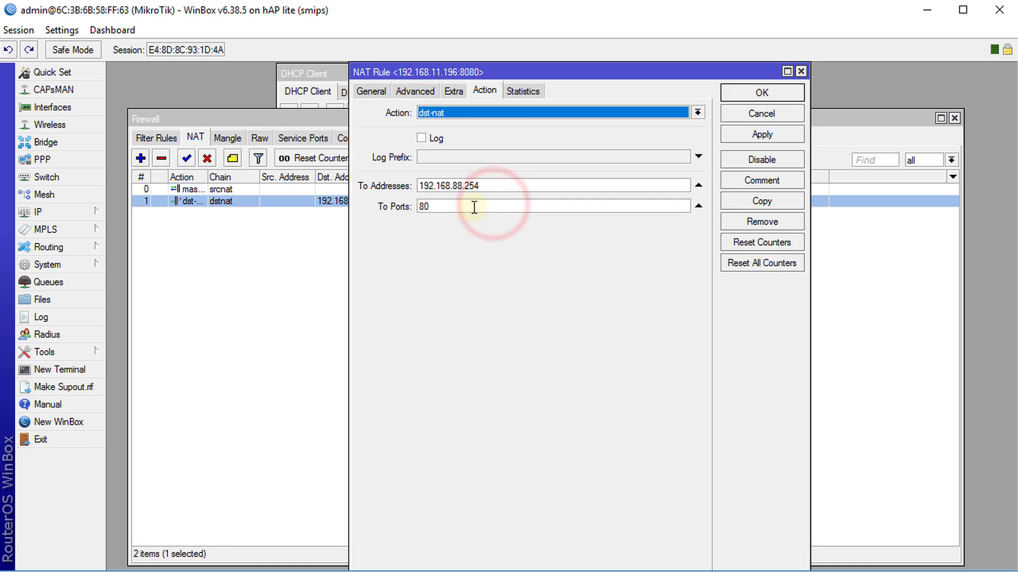
pyautogui.click(437, 185)
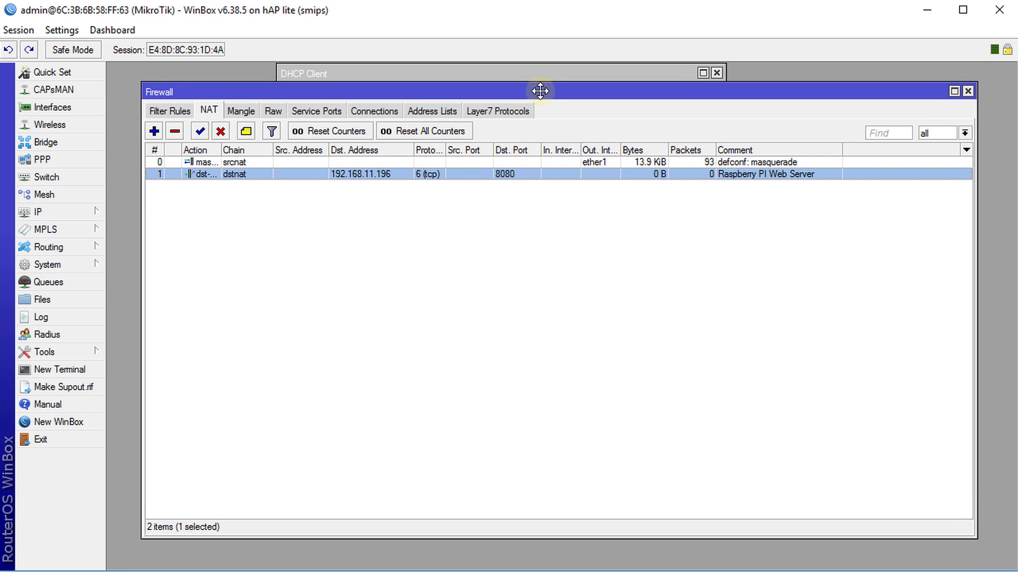
pyautogui.moveTo(921, 96)
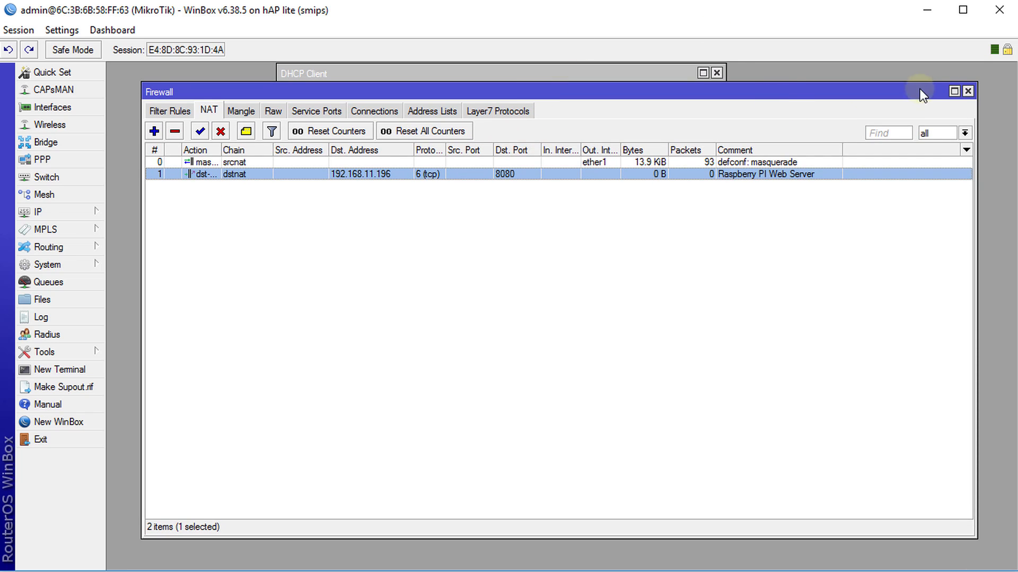
pyautogui.moveTo(785, 104)
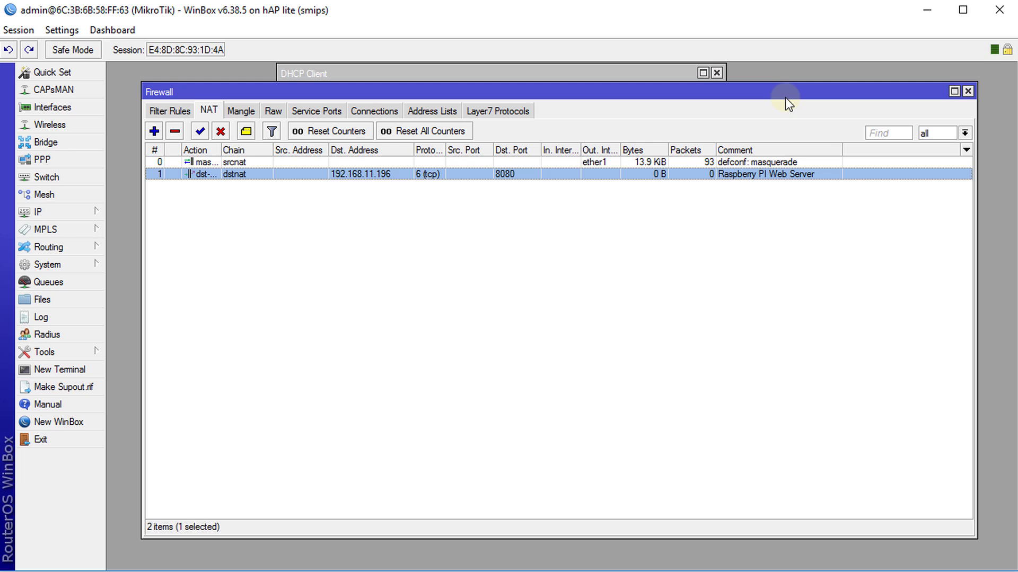
pyautogui.moveTo(365, 507)
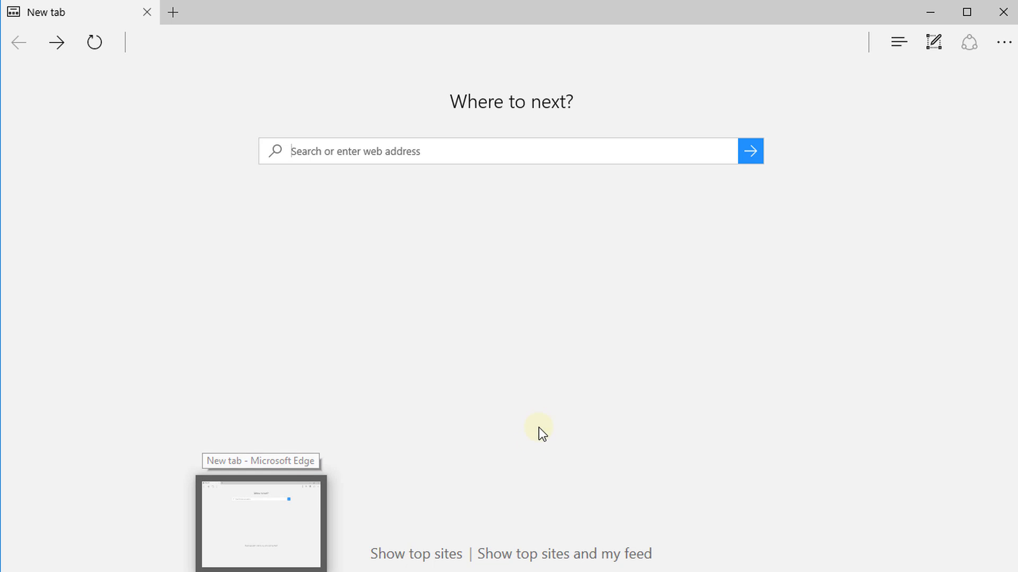
pyautogui.moveTo(369, 184)
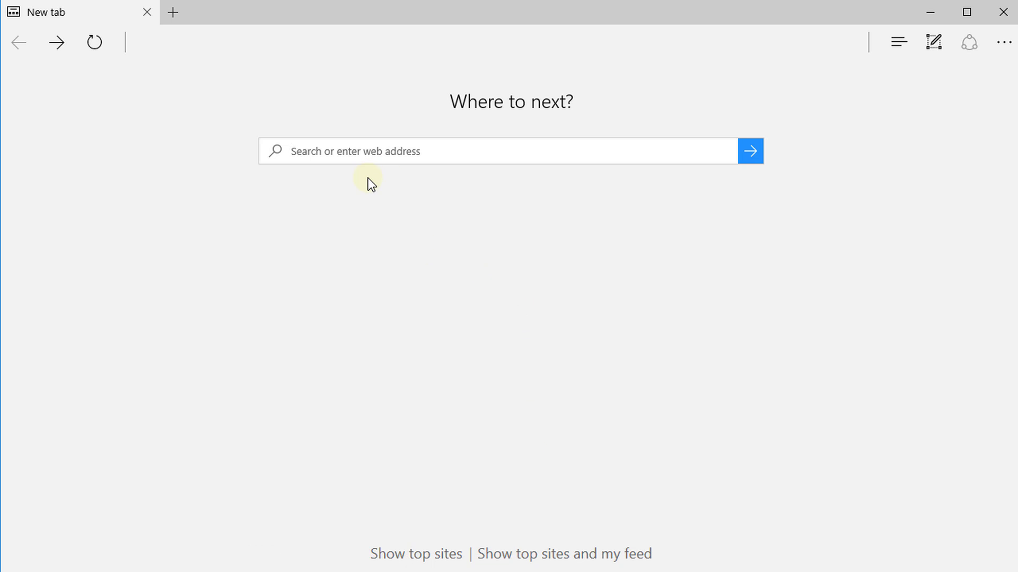
# Load 192.168.11.196:8080 in Edge, reaching the Apache2 Debian Default Page.
pyautogui.write('192')
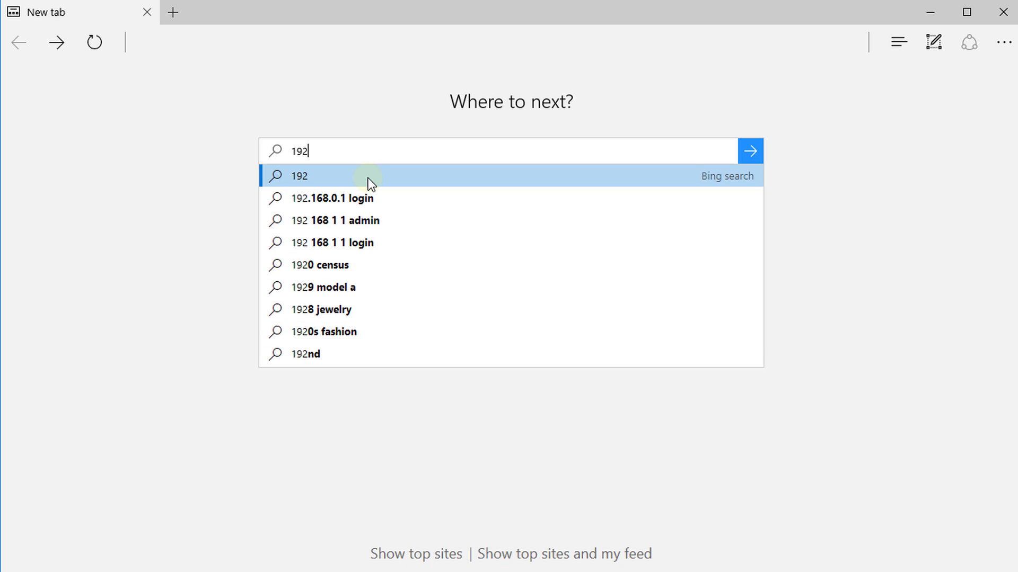
pyautogui.write('.168')
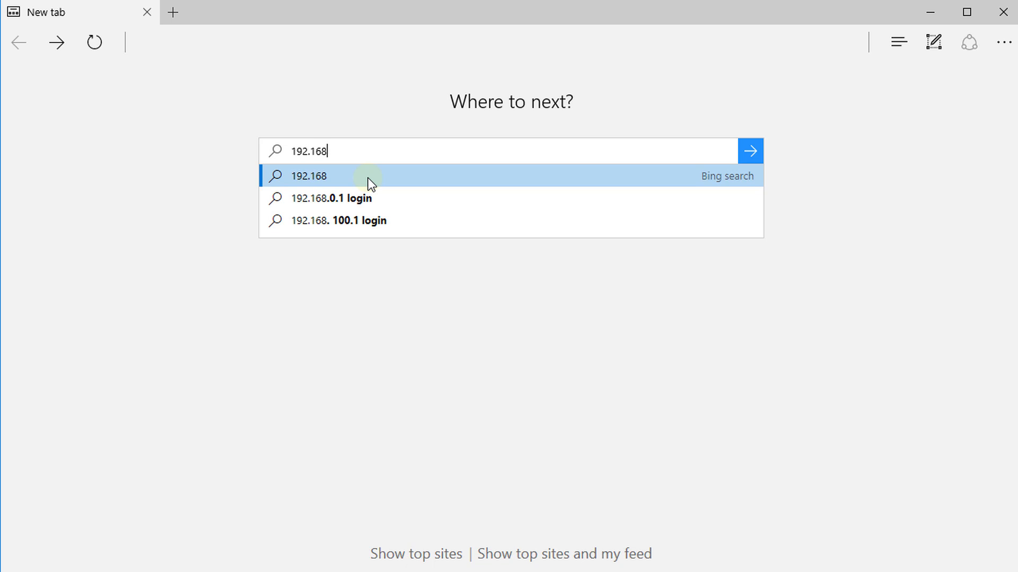
pyautogui.write('.11.196:8080')
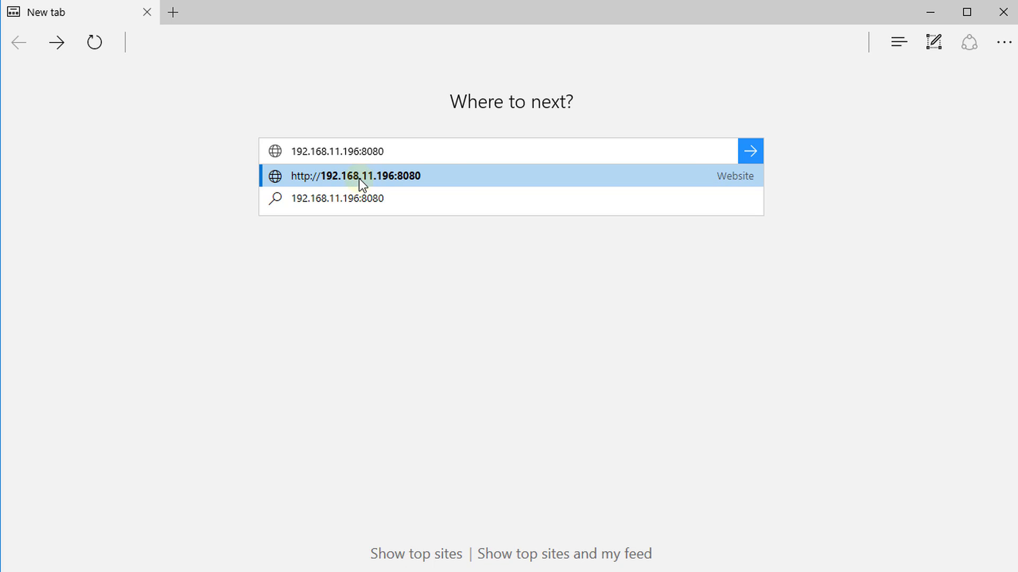
pyautogui.click(361, 151)
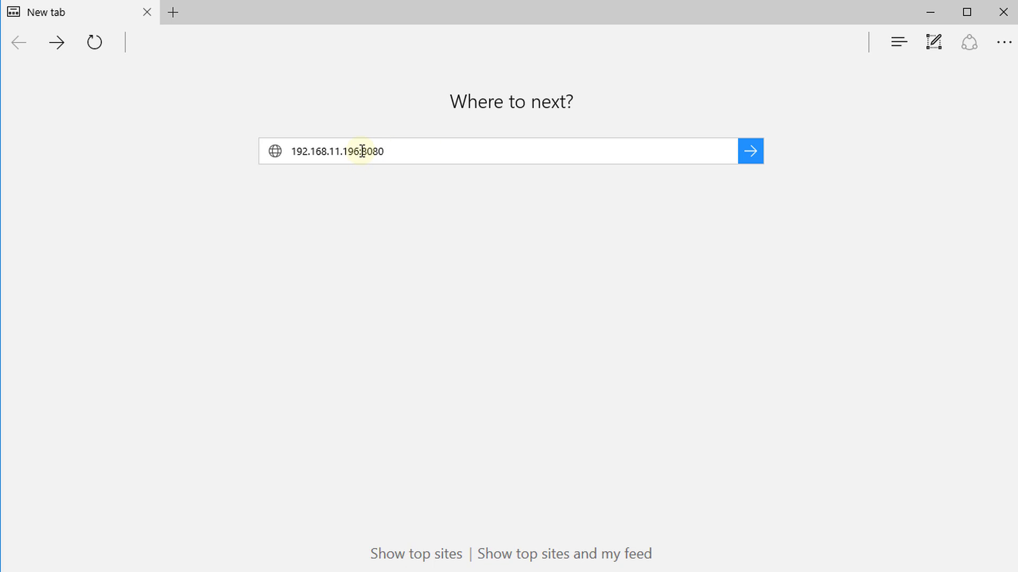
pyautogui.click(363, 151)
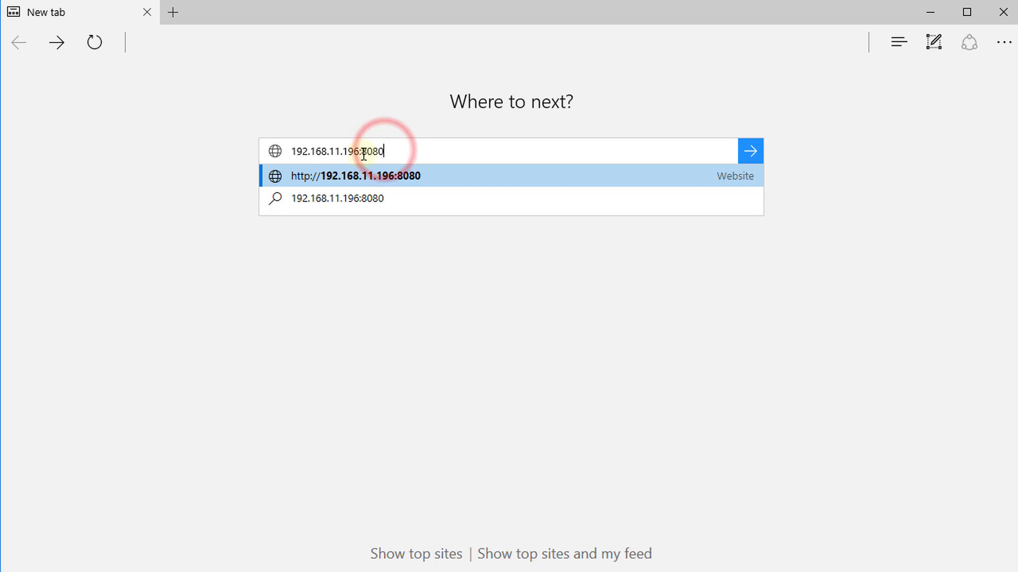
pyautogui.press('Enter')
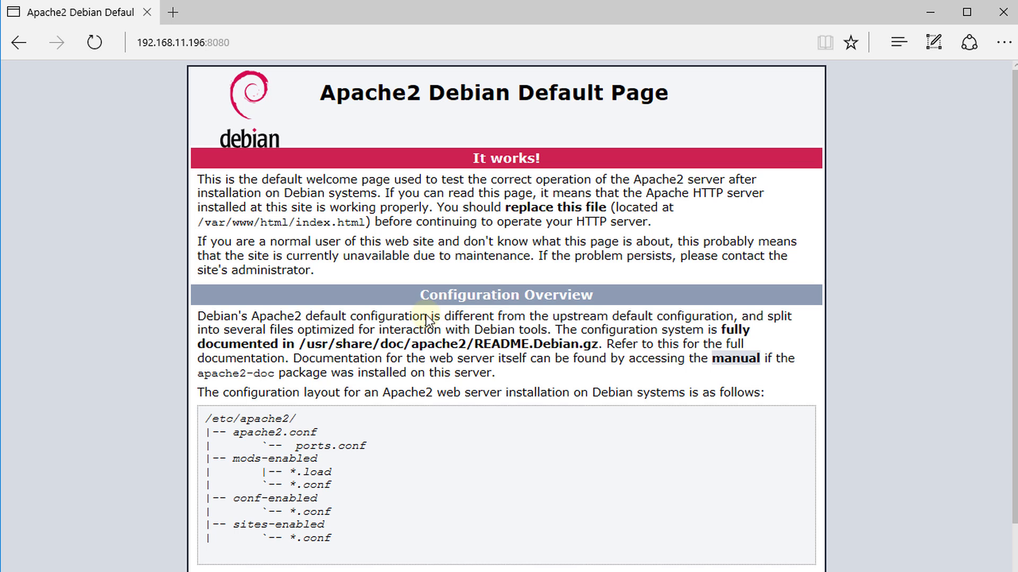
pyautogui.moveTo(202, 66)
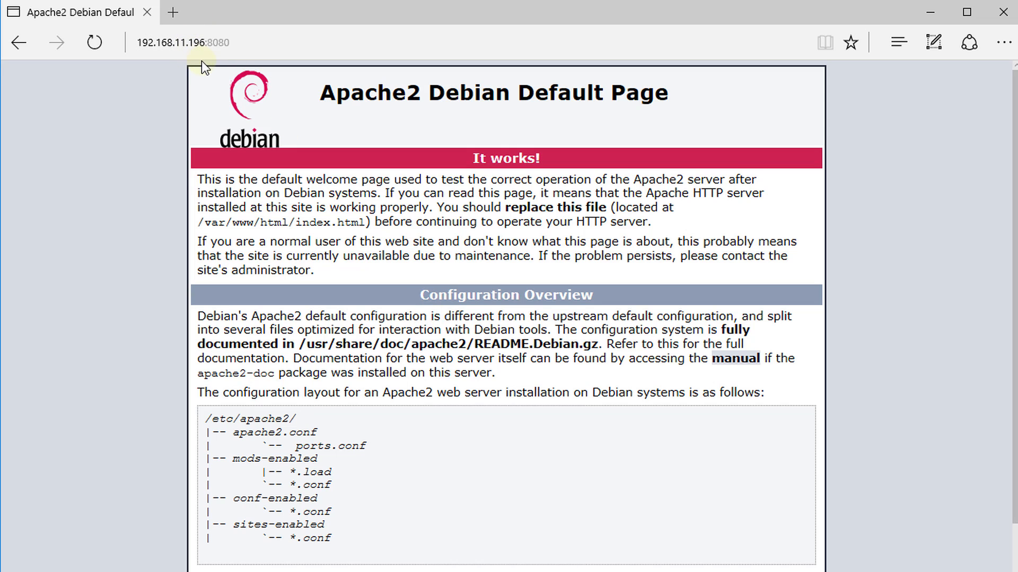
pyautogui.click(195, 43)
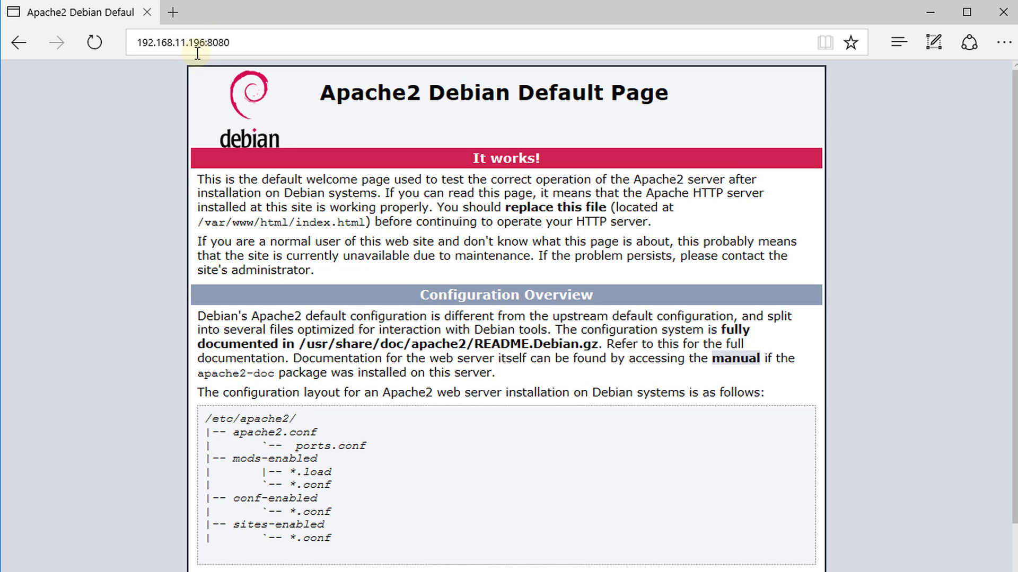
pyautogui.click(198, 43)
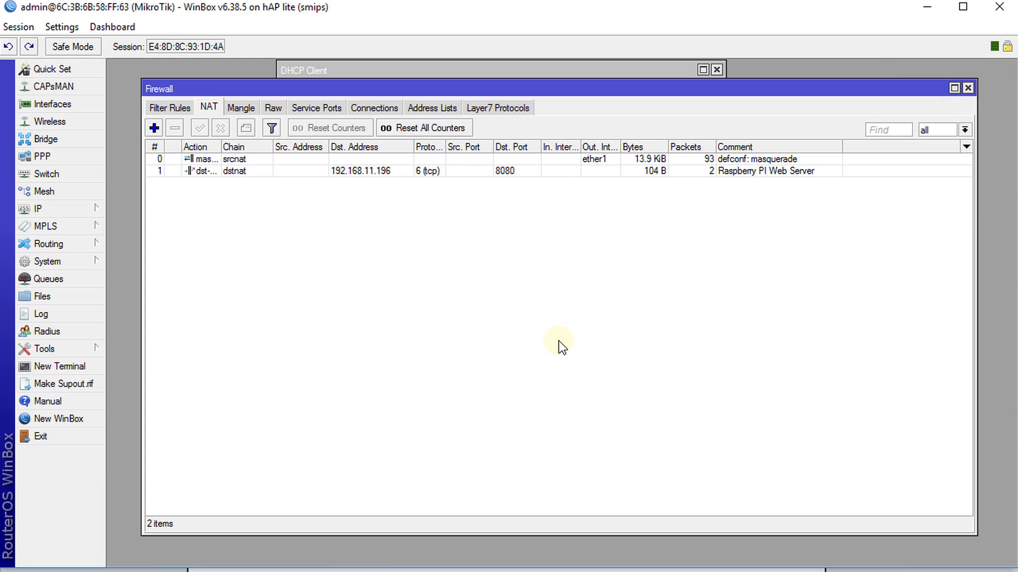
pyautogui.moveTo(654, 175)
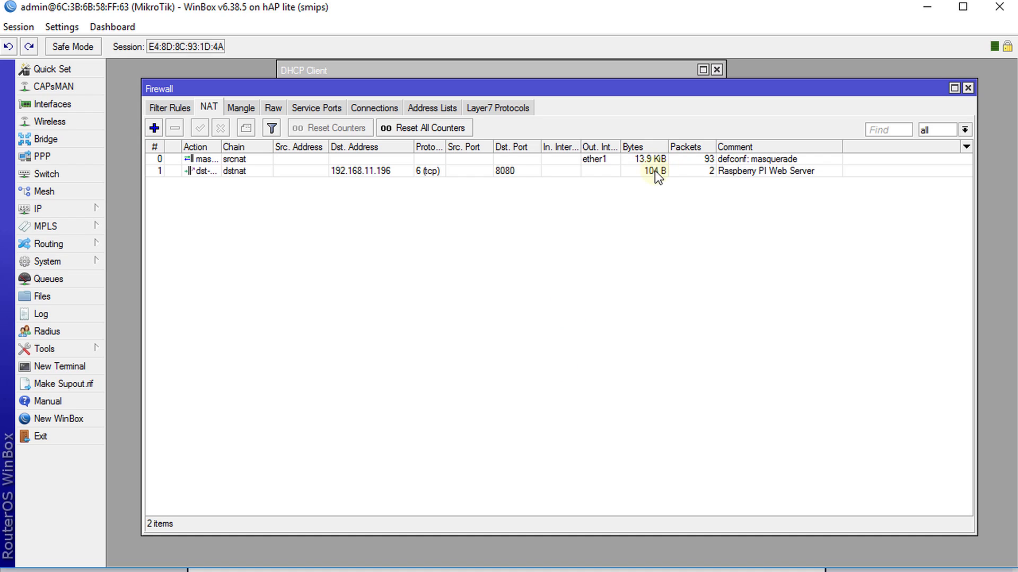
pyautogui.moveTo(633, 177)
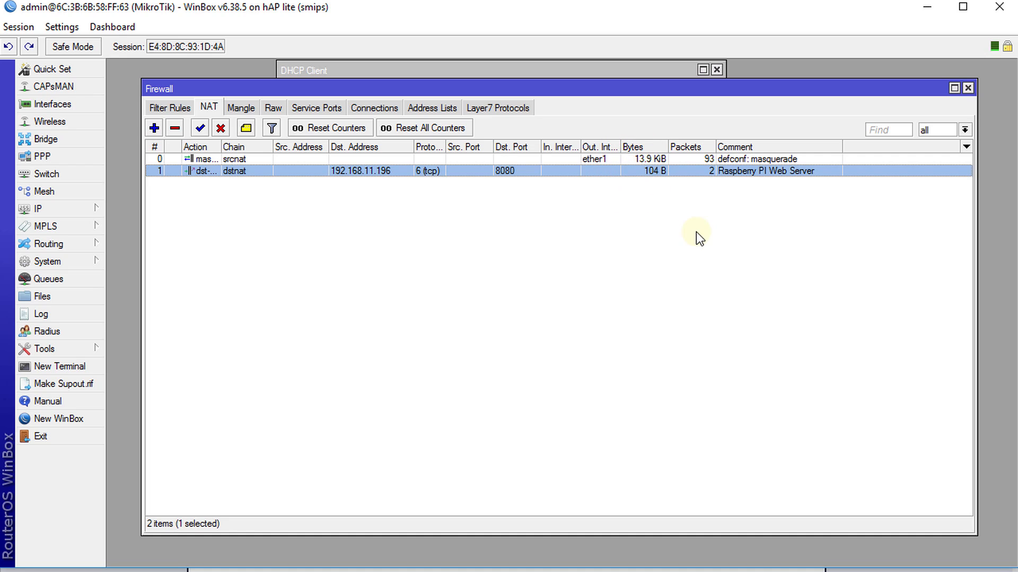
# Reopen the Raspberry PI Web Server rule to check its forwarding to 192.168.88.254:80.
pyautogui.doubleClick(212, 172)
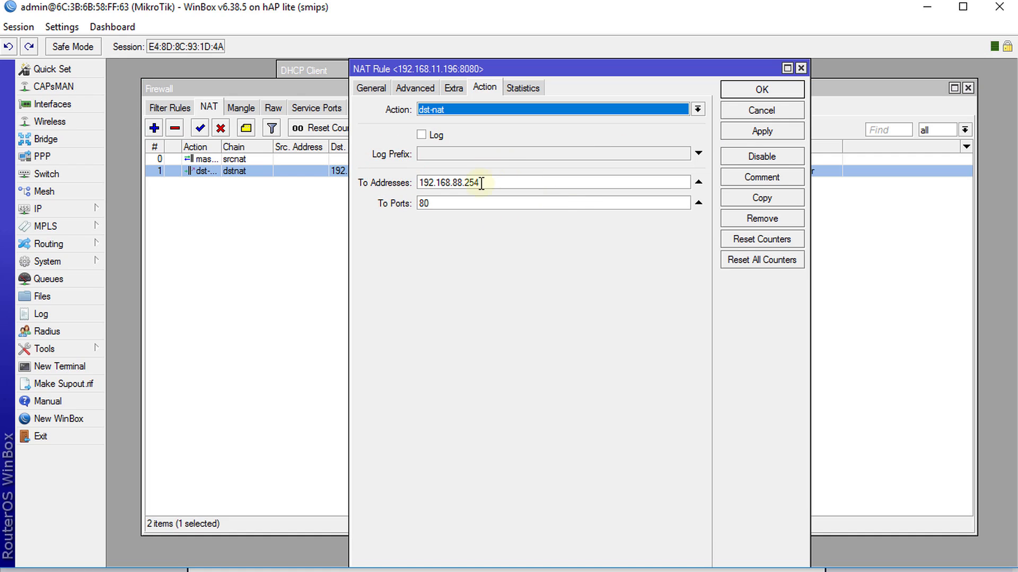
pyautogui.moveTo(375, 94)
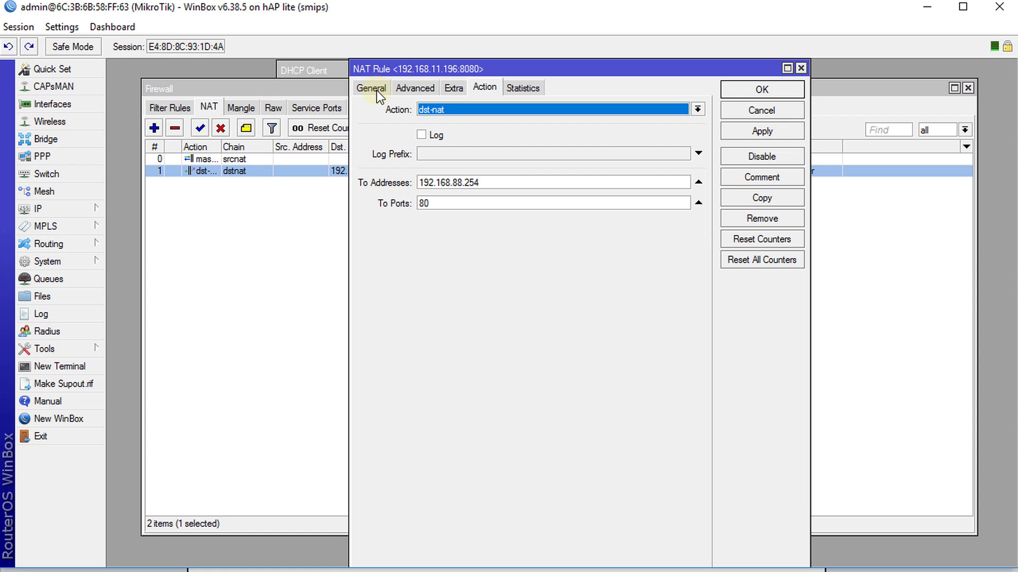
pyautogui.moveTo(388, 93)
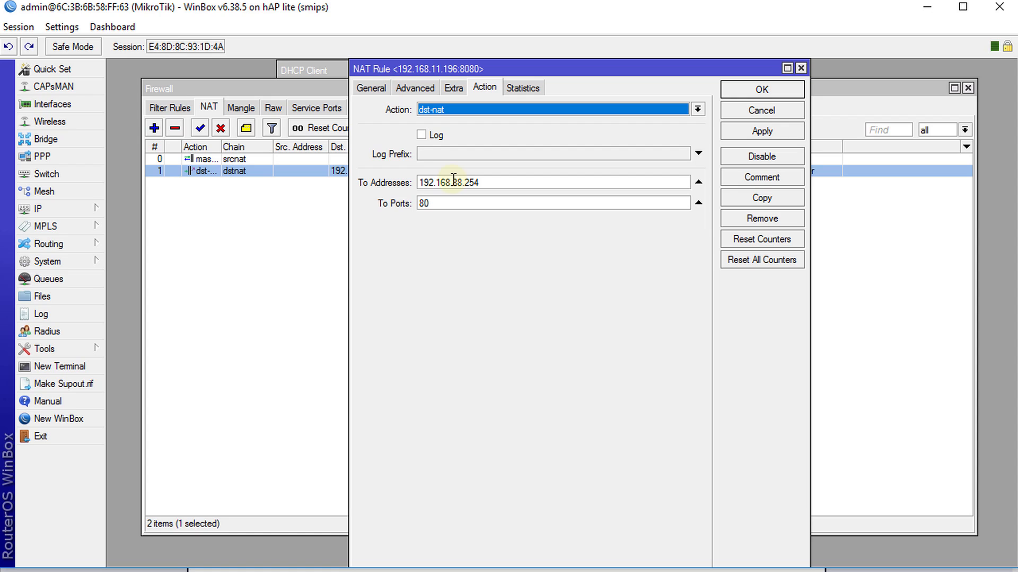
pyautogui.moveTo(452, 181)
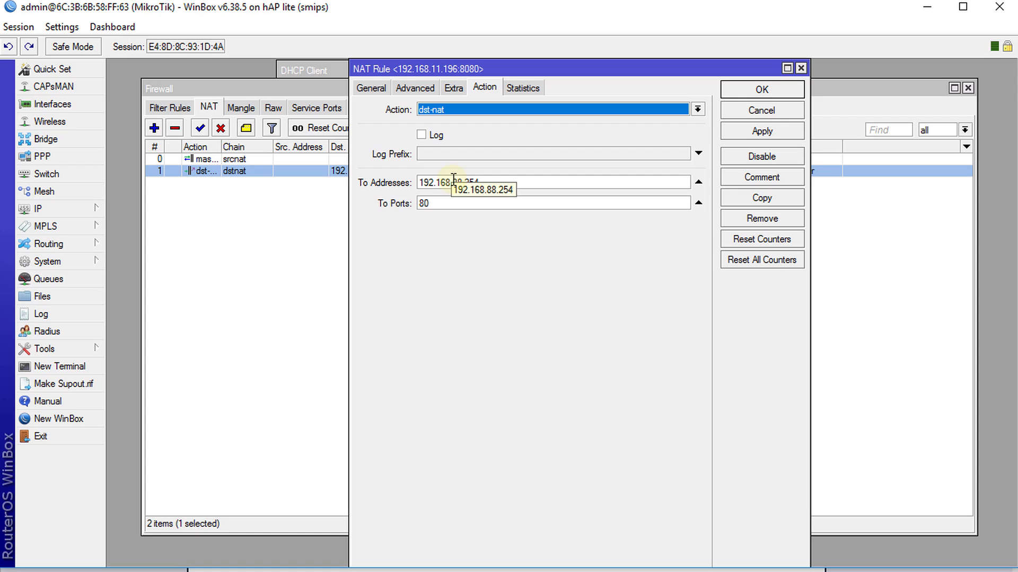